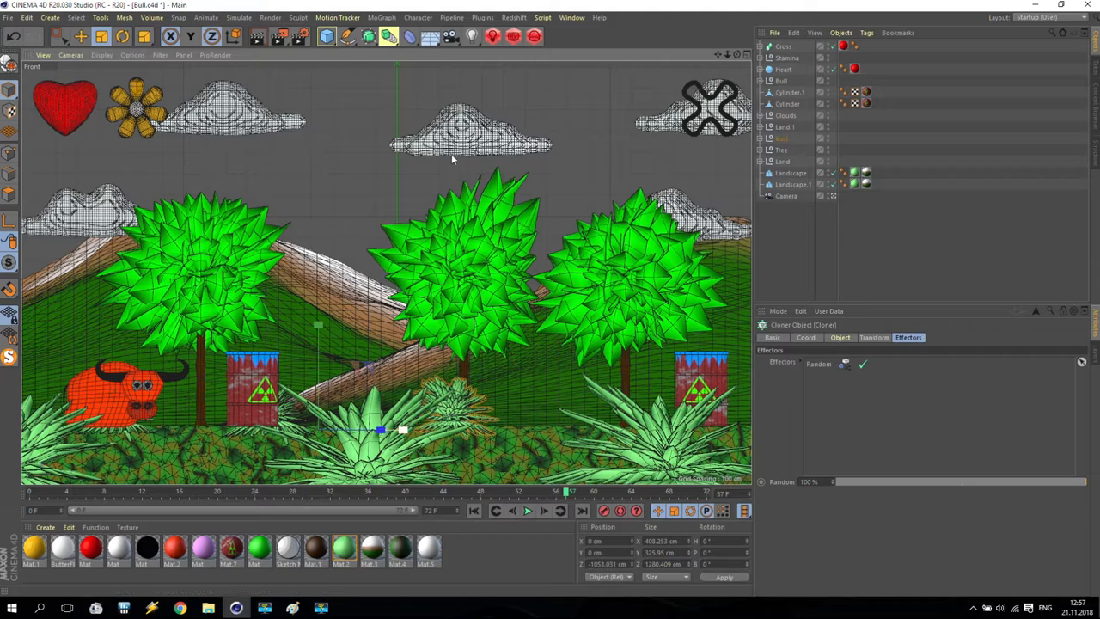
Switch to the Untitled 2 document and delete the tree objects, leaving an empty scene.
click(572, 17)
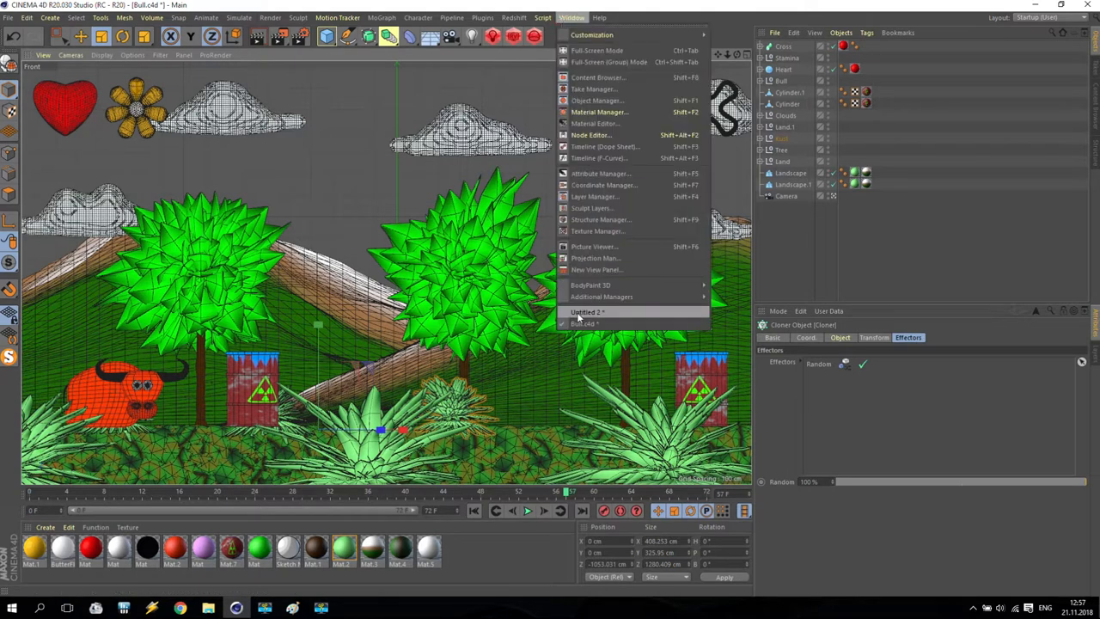
click(595, 313)
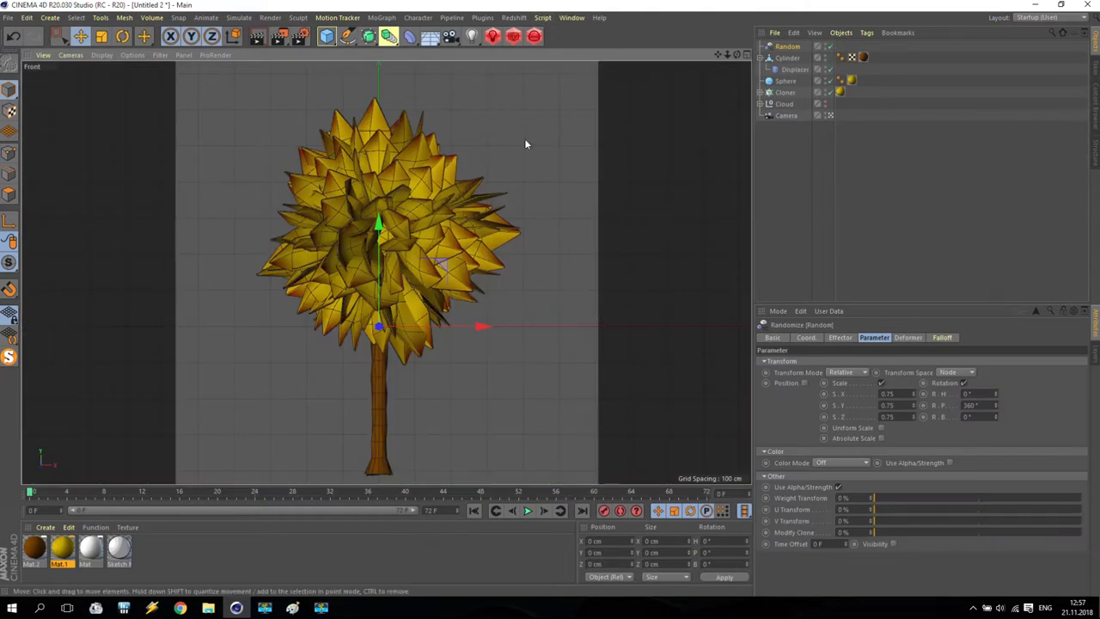
click(788, 93)
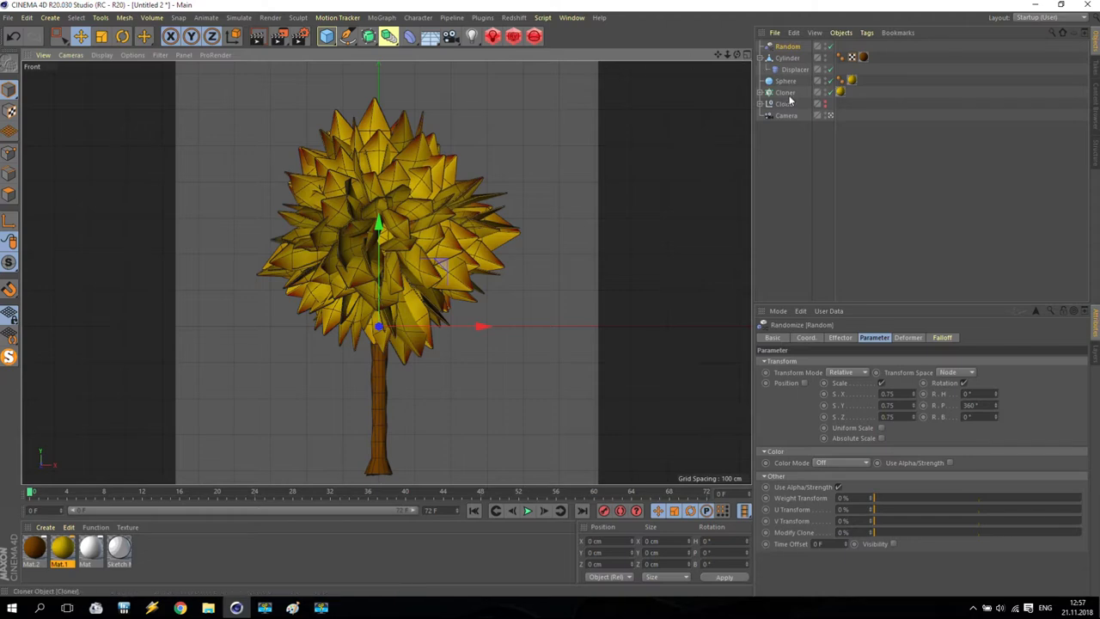
click(784, 93)
text(Tree)
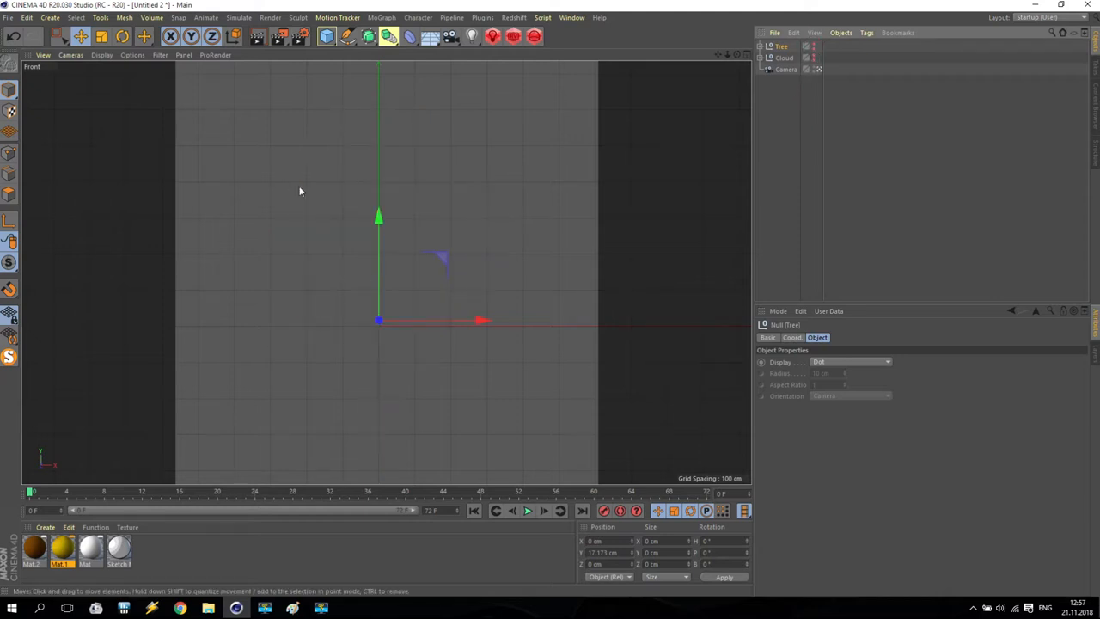
Add a cube in Perspective view, flatten it into a 2×3-segment plank and make it editable.
click(815, 69)
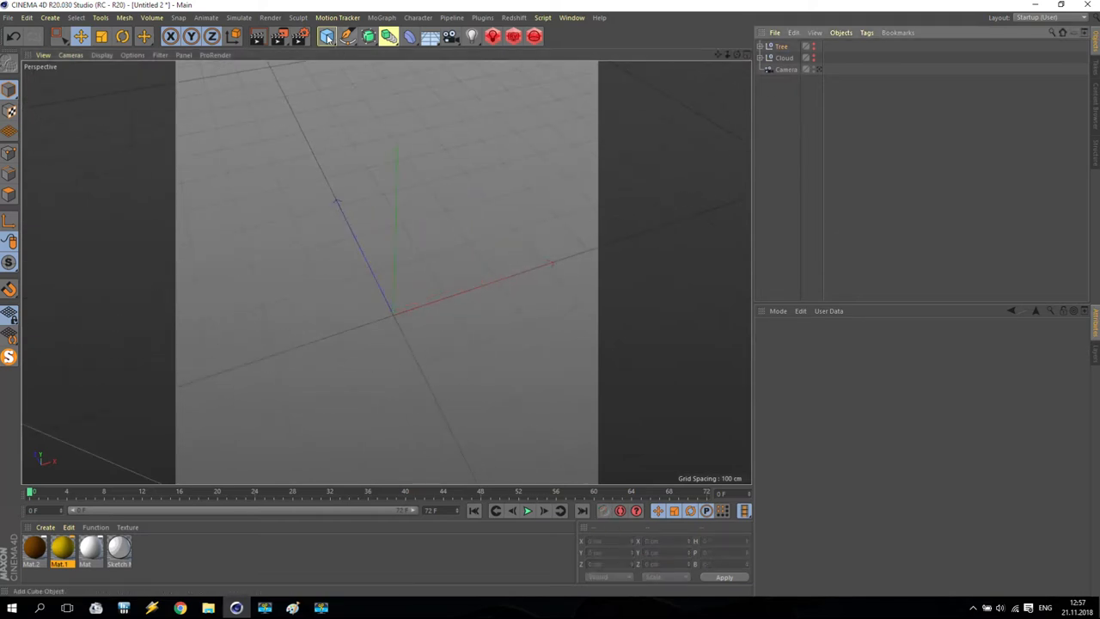
mouse_move(327, 36)
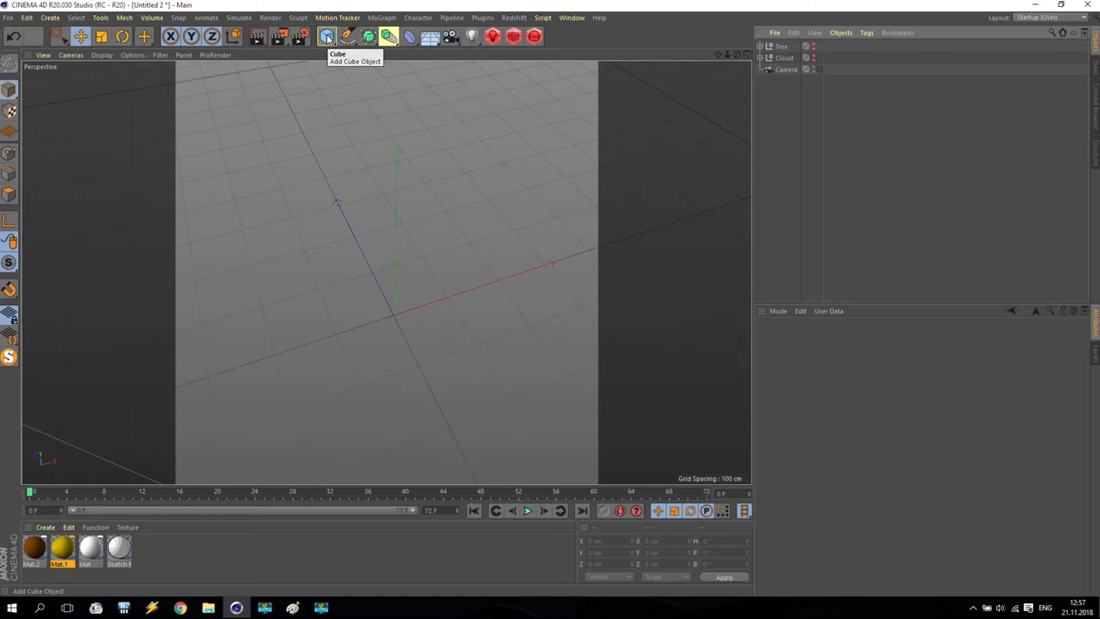
click(327, 37)
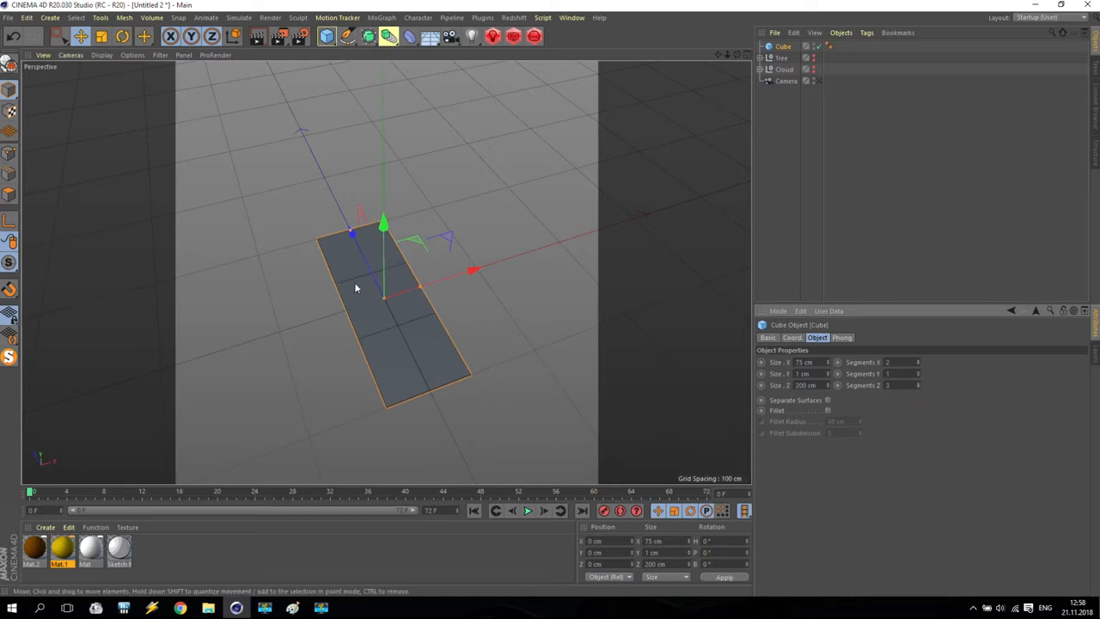
drag(361, 284, 399, 326)
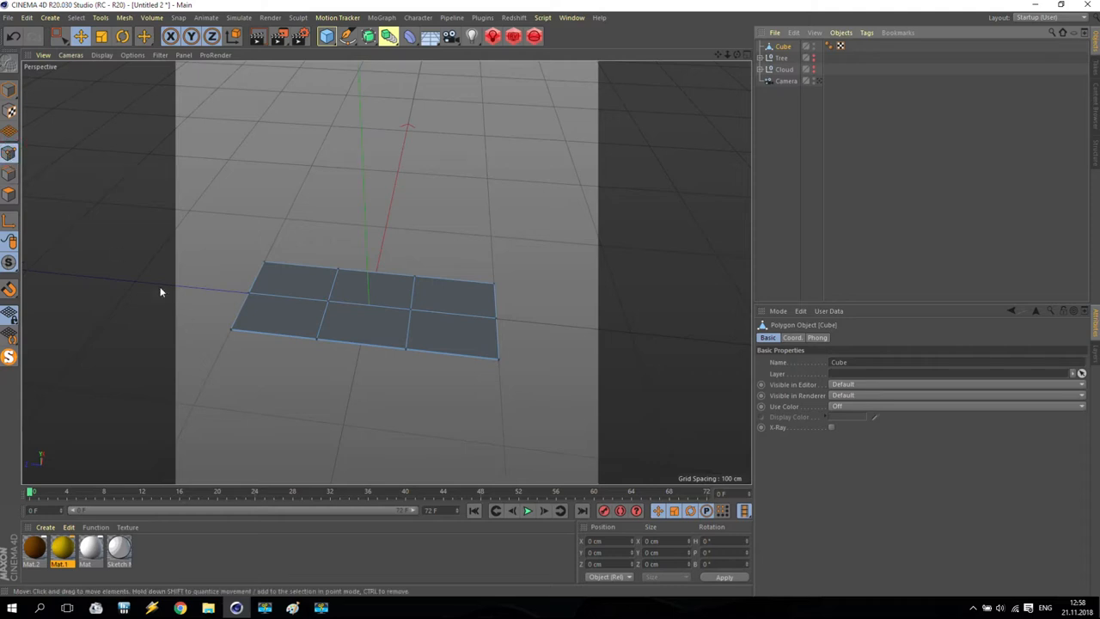
In Points mode, scale the edge points with soft selection to taper the plane into a narrow blade.
click(81, 41)
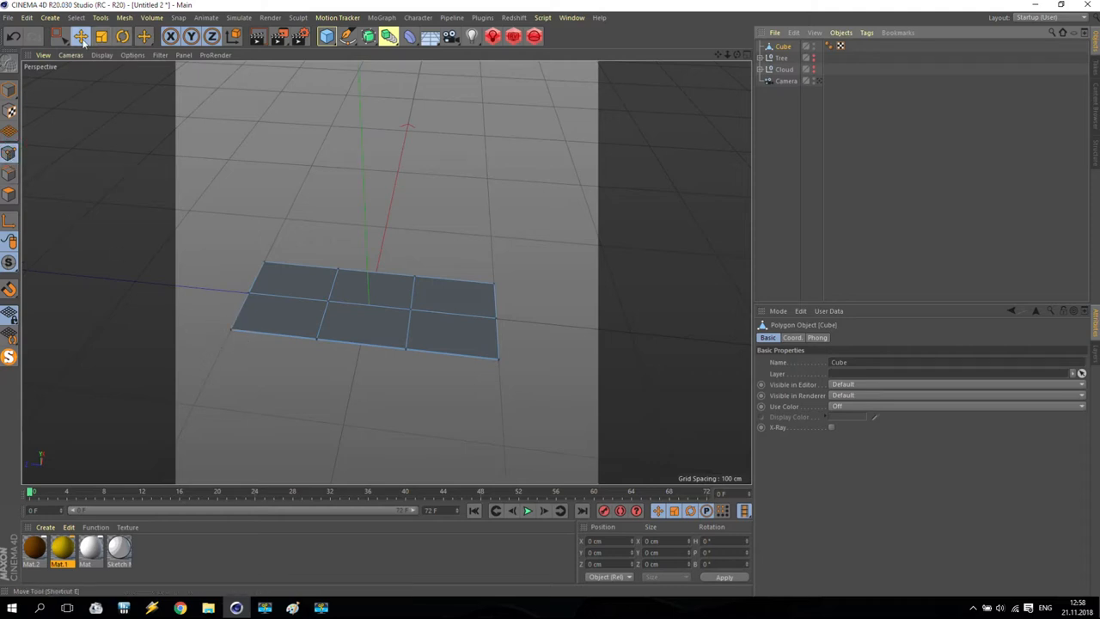
click(62, 36)
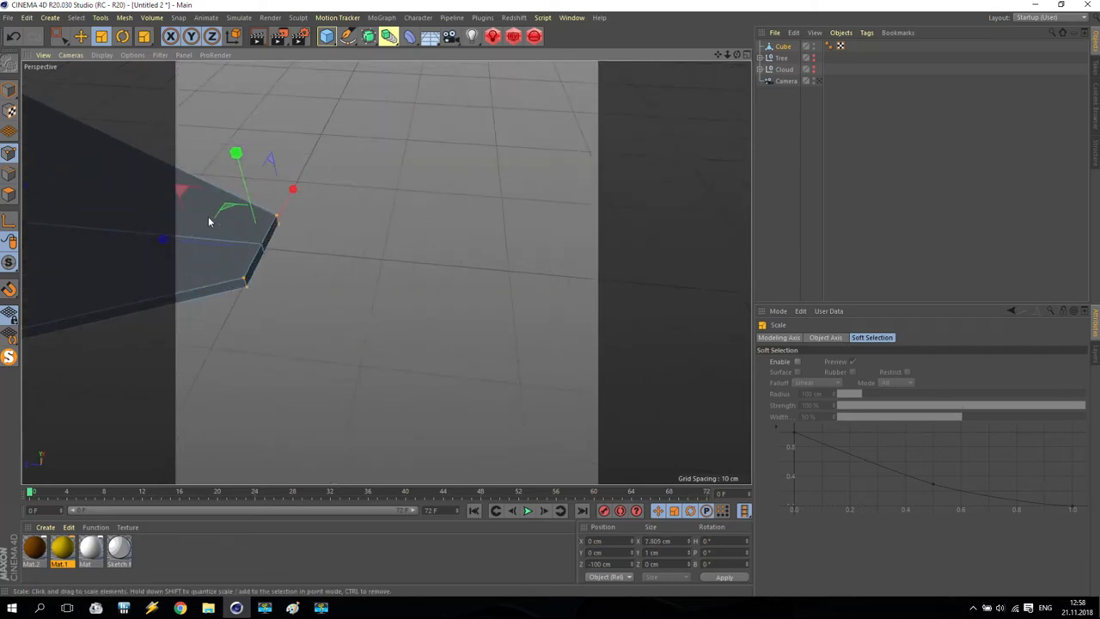
drag(206, 222, 99, 89)
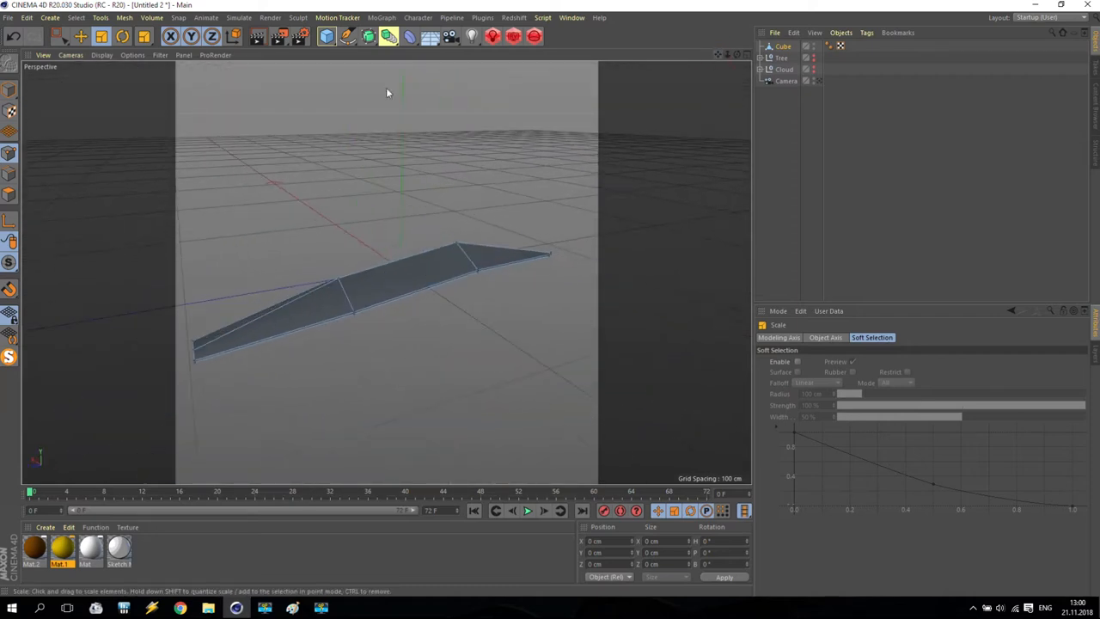
Lift the blade's middle points to bend its profile, then rotate the whole blade to a tilted angle.
click(79, 38)
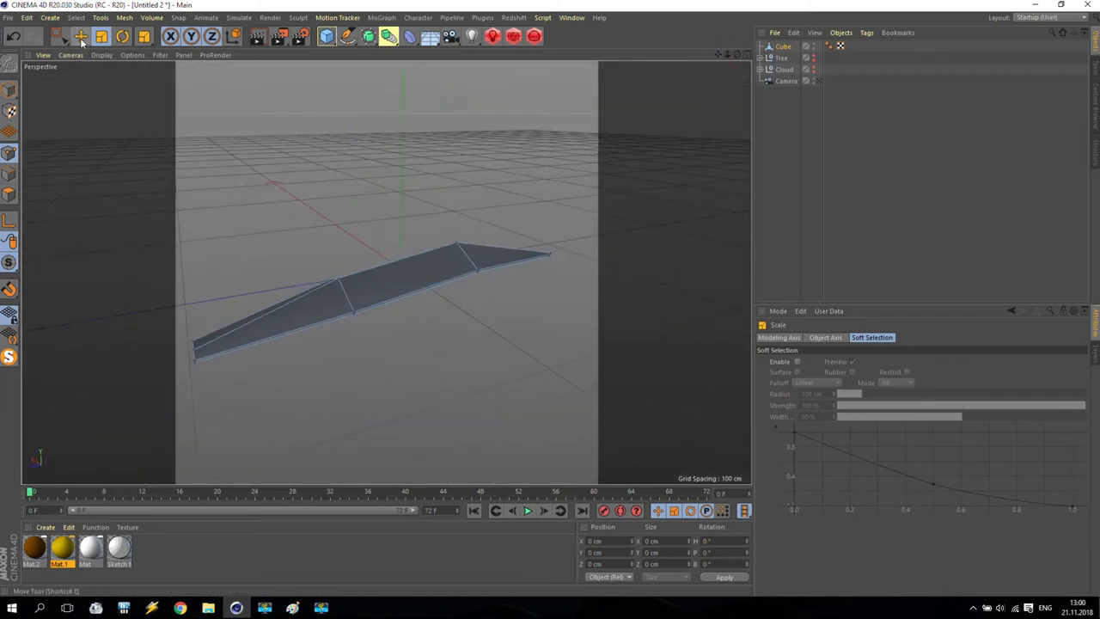
click(77, 37)
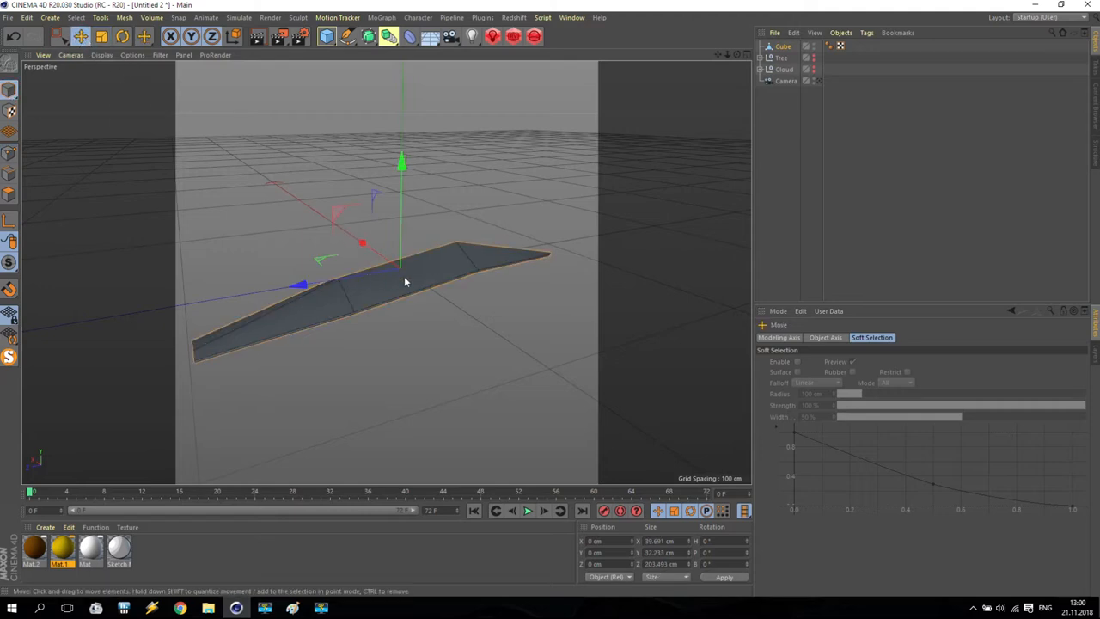
drag(405, 282, 351, 392)
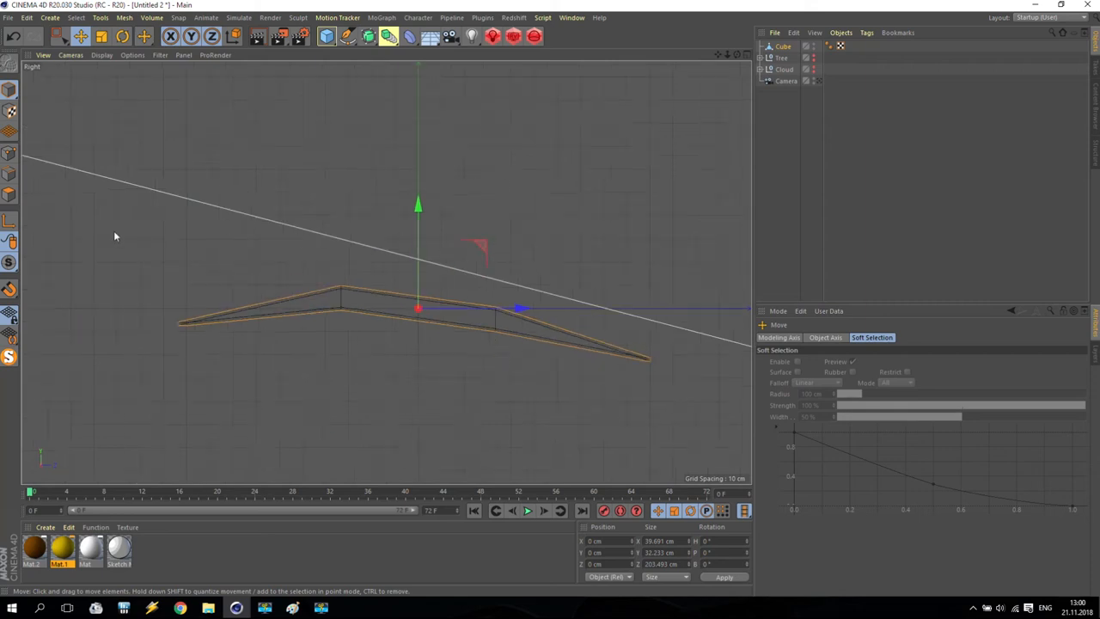
mouse_move(11, 242)
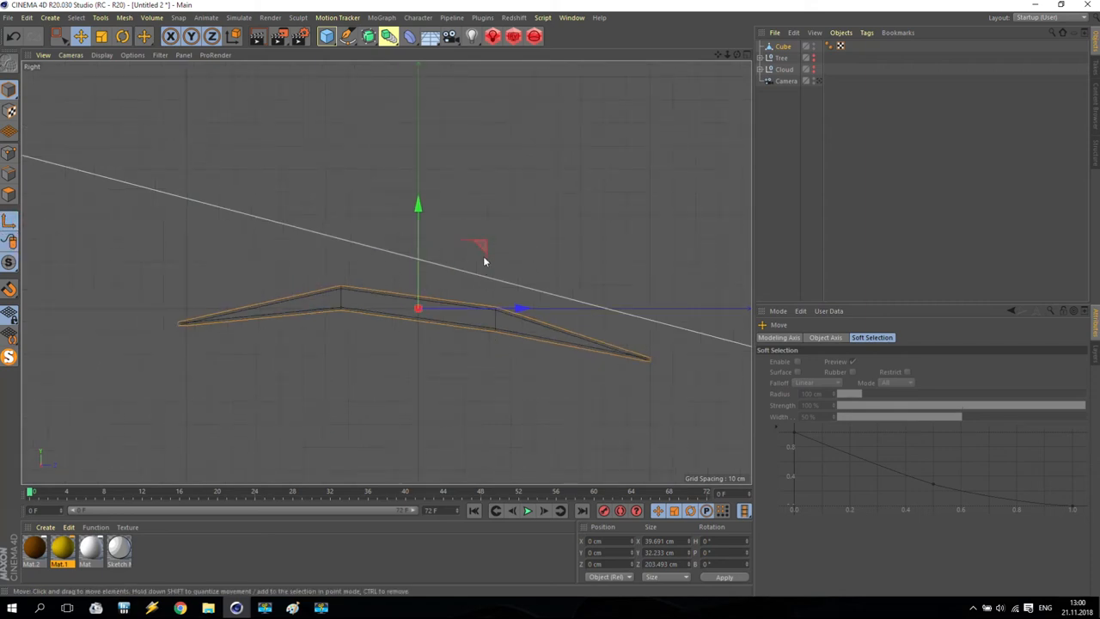
drag(417, 308, 643, 361)
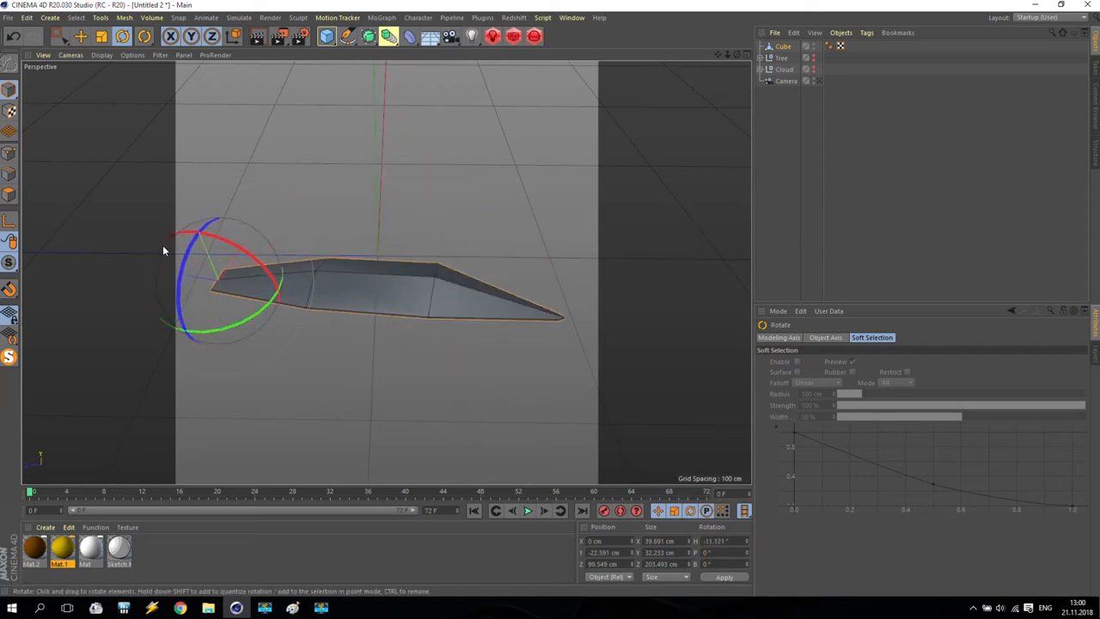
click(79, 42)
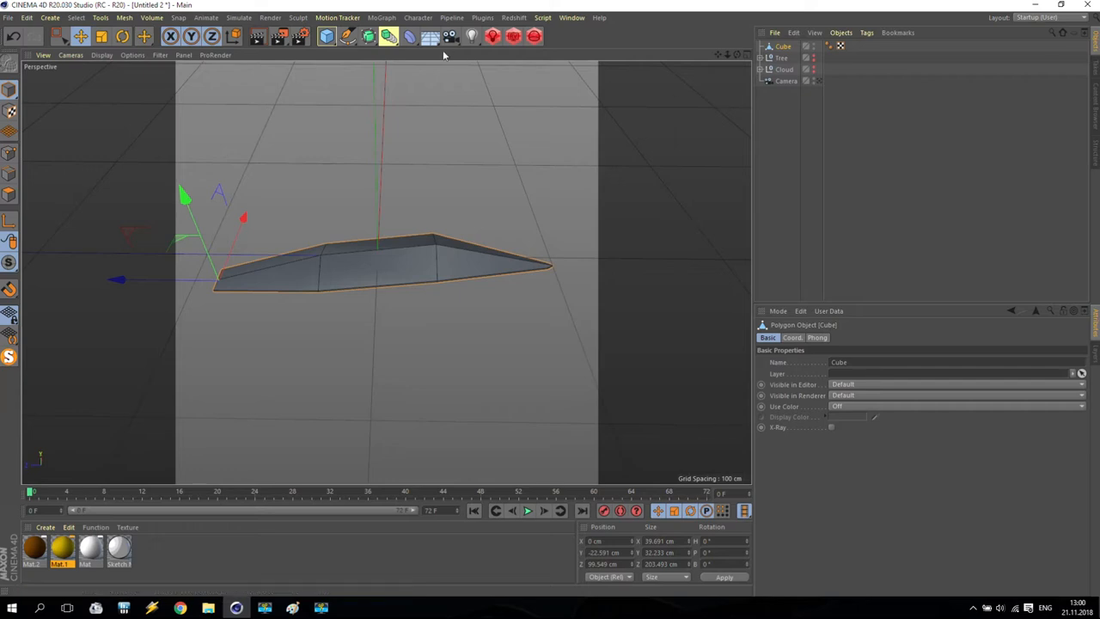
Add a MoGraph Cloner for the blade and set its Mode to Object.
click(396, 17)
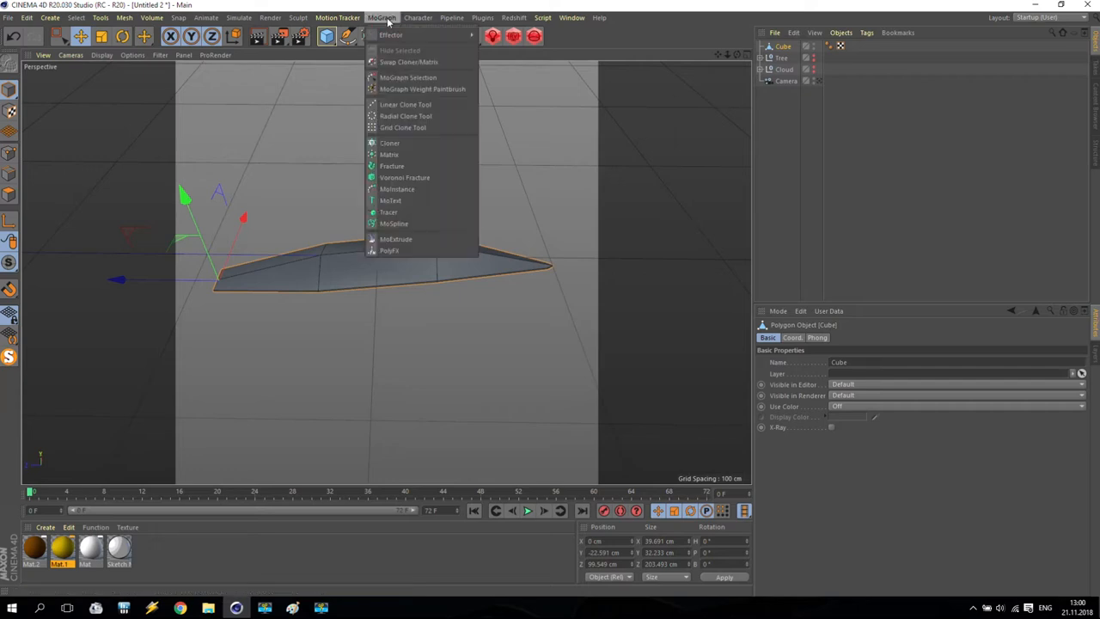
mouse_move(392, 143)
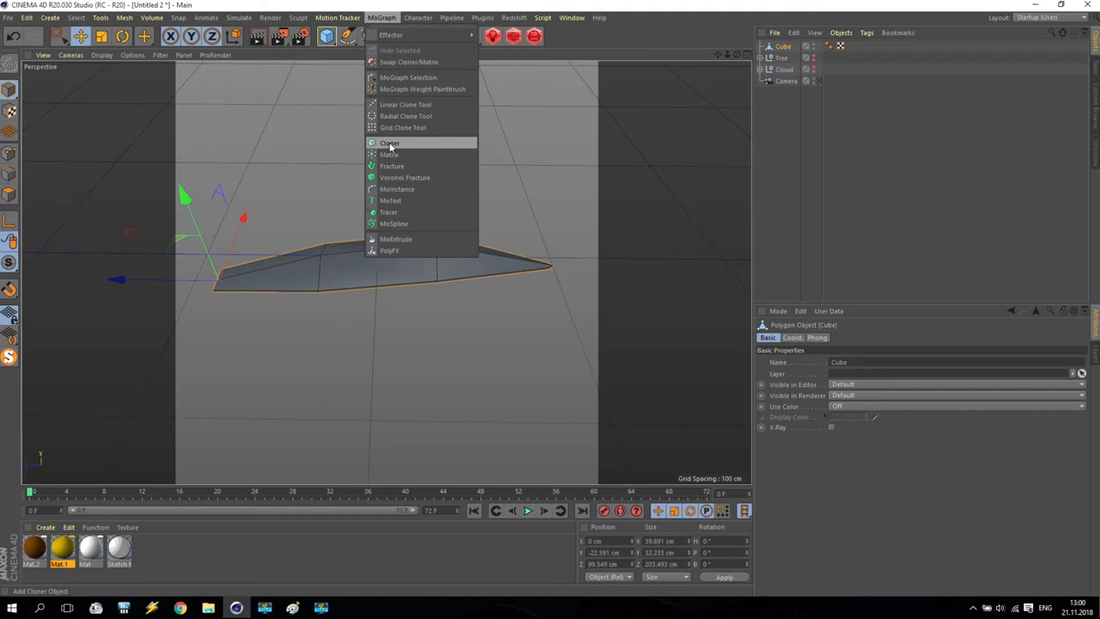
click(385, 141)
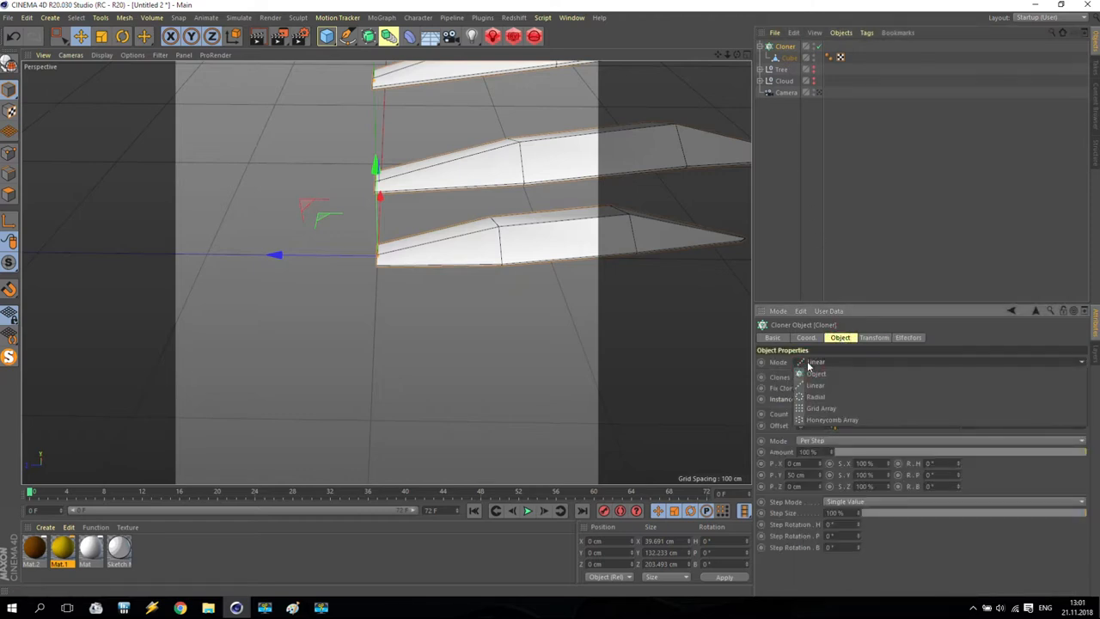
click(815, 375)
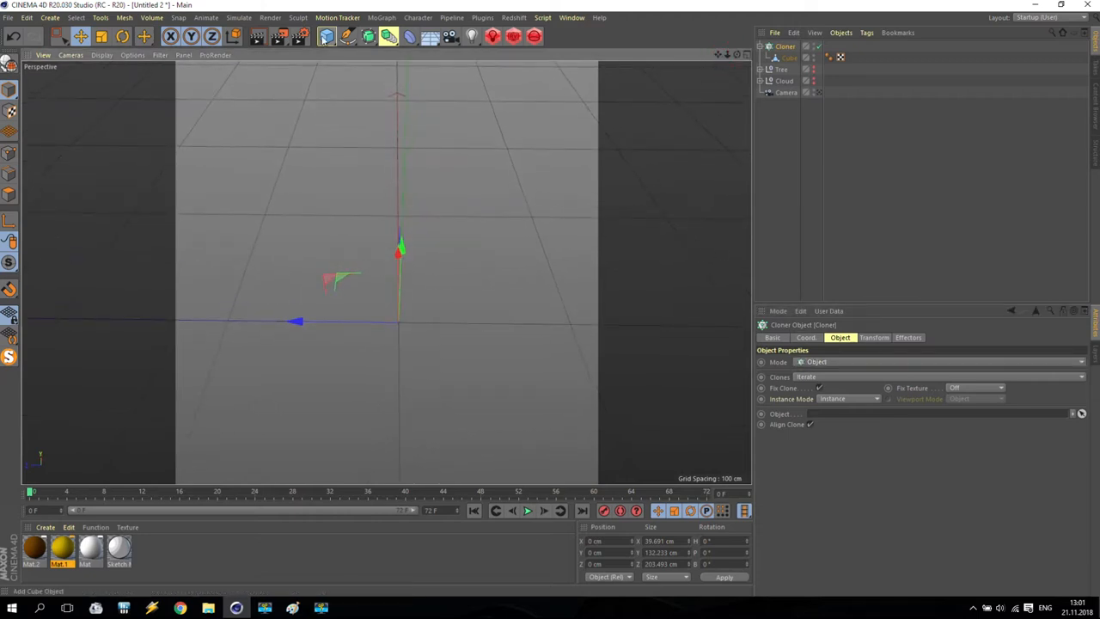
Add a Sphere and assign it as the Cloner's target object.
click(324, 38)
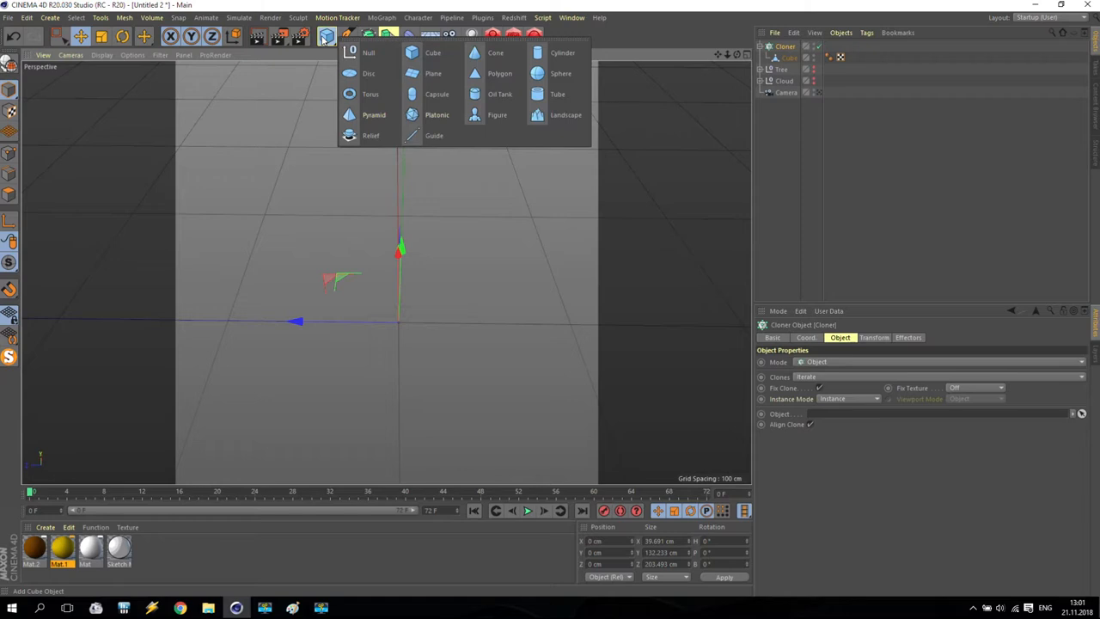
click(567, 72)
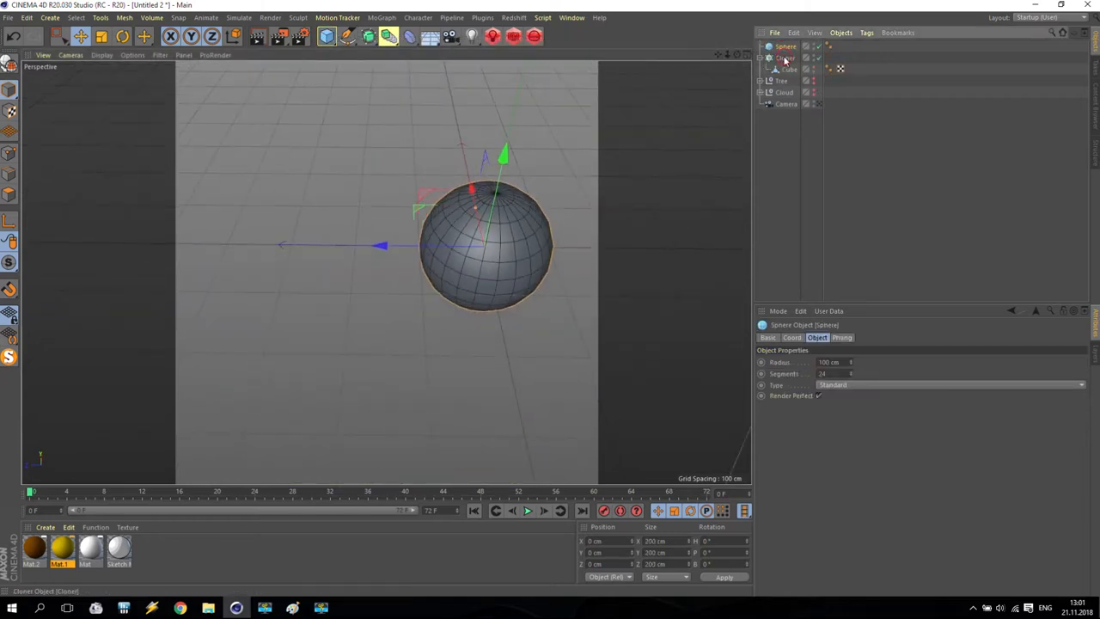
click(788, 57)
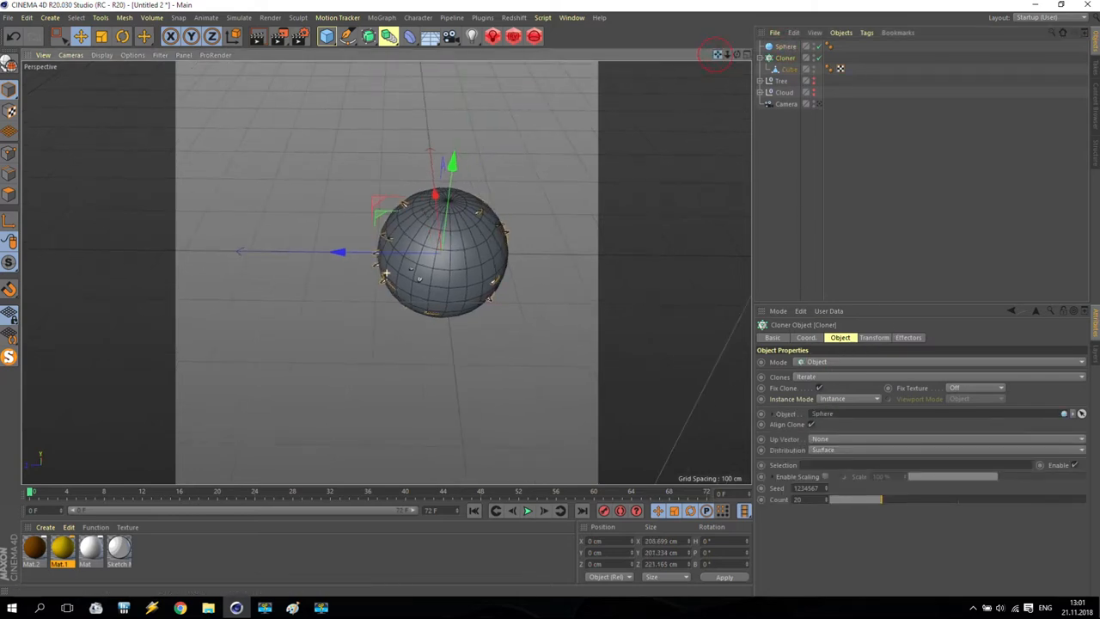
Set the Cloner's Distribution to Vertex so a blade sits at every sphere vertex.
scroll(down, 3)
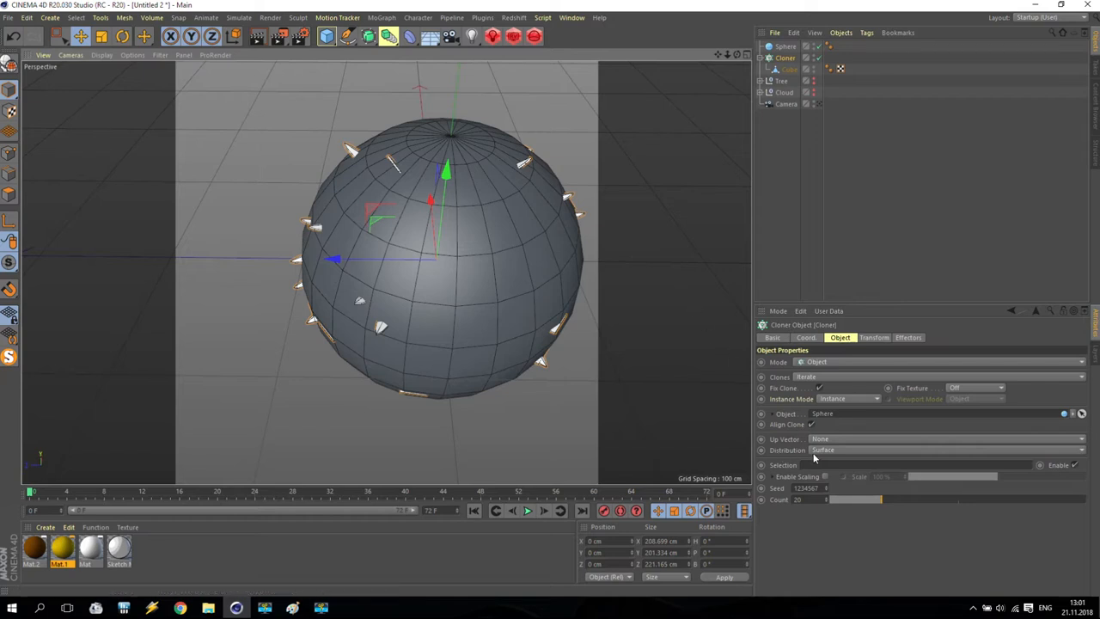
click(946, 451)
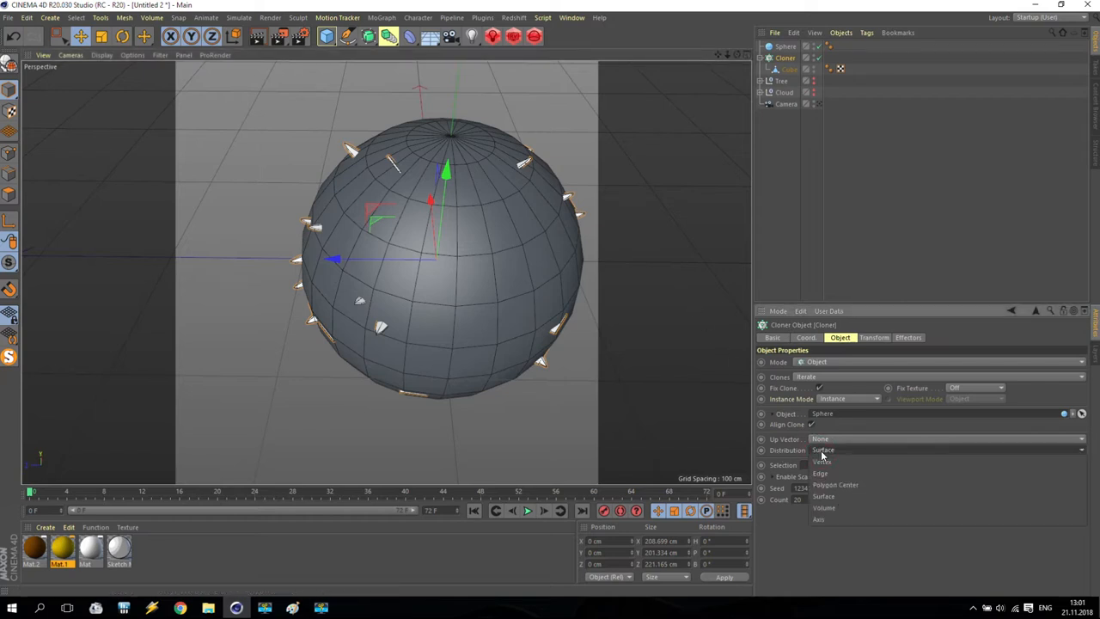
click(819, 463)
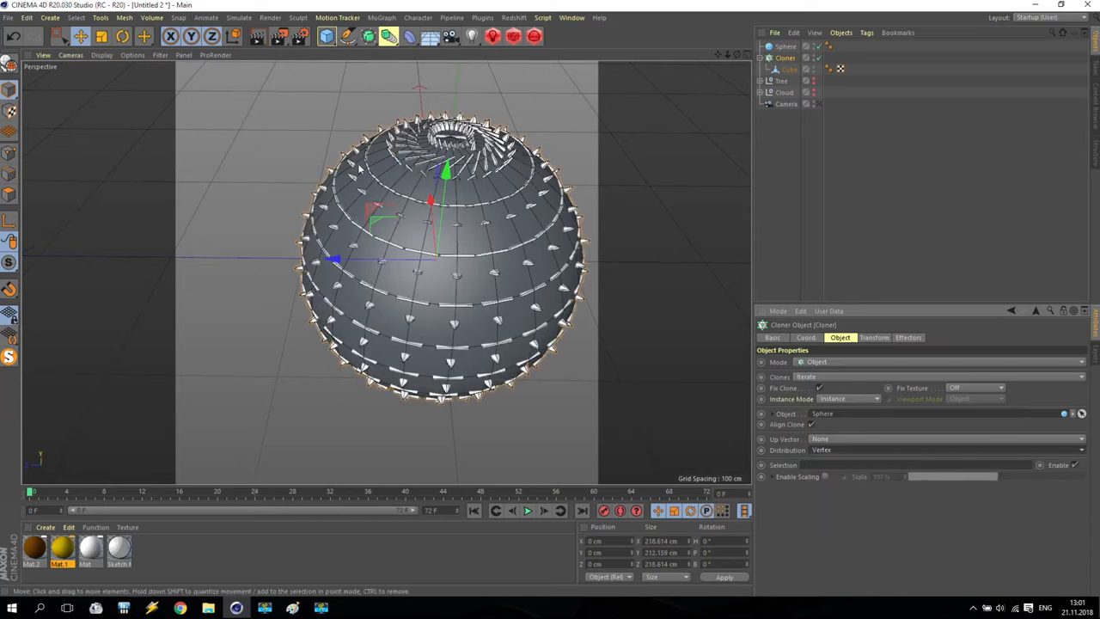
mouse_move(460, 230)
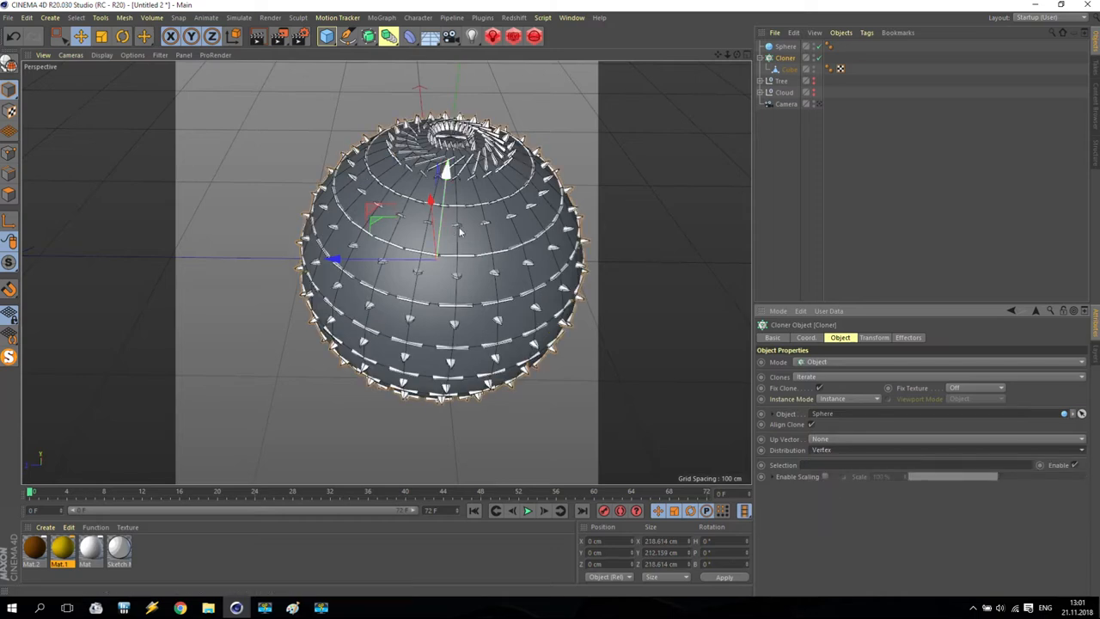
click(788, 58)
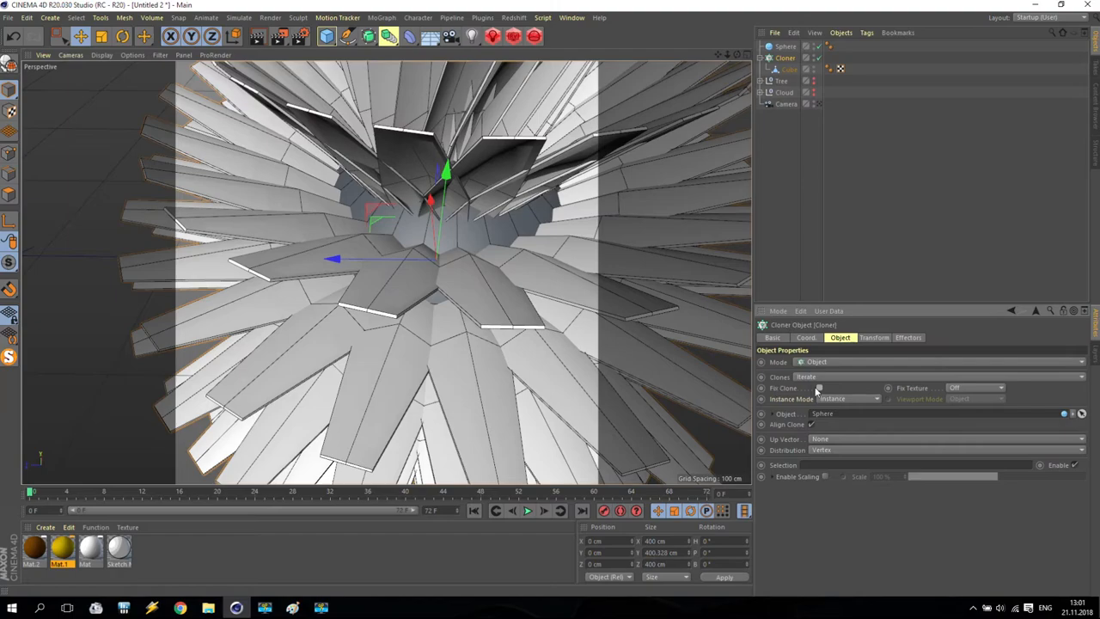
scroll(down, 3)
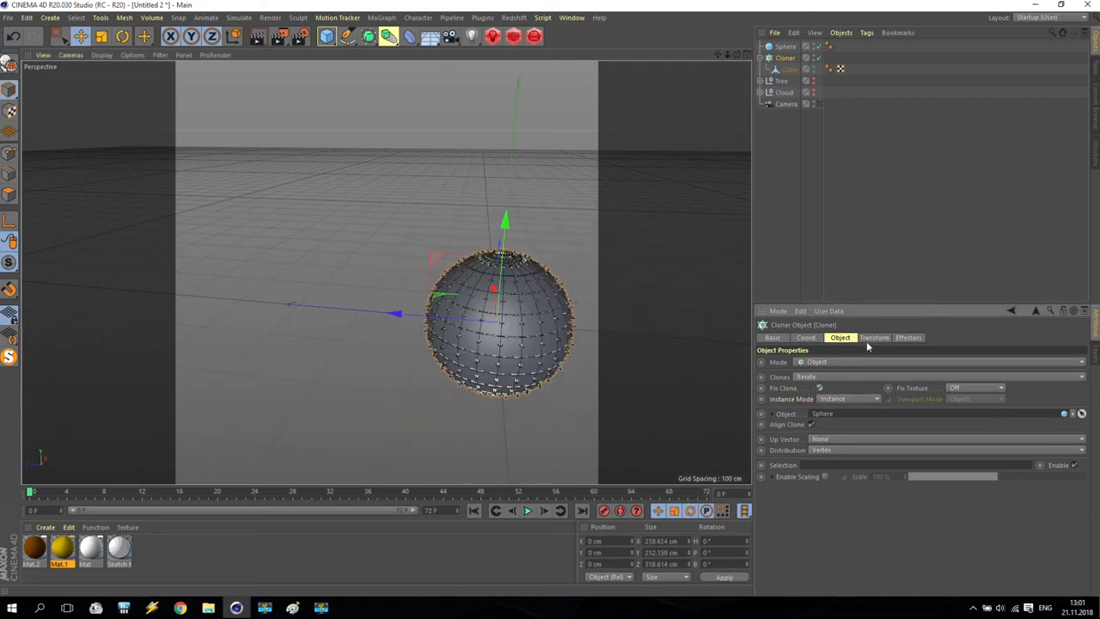
Increase the clone scale in the Cloner's Transform settings to form a spiky bush ball.
click(875, 337)
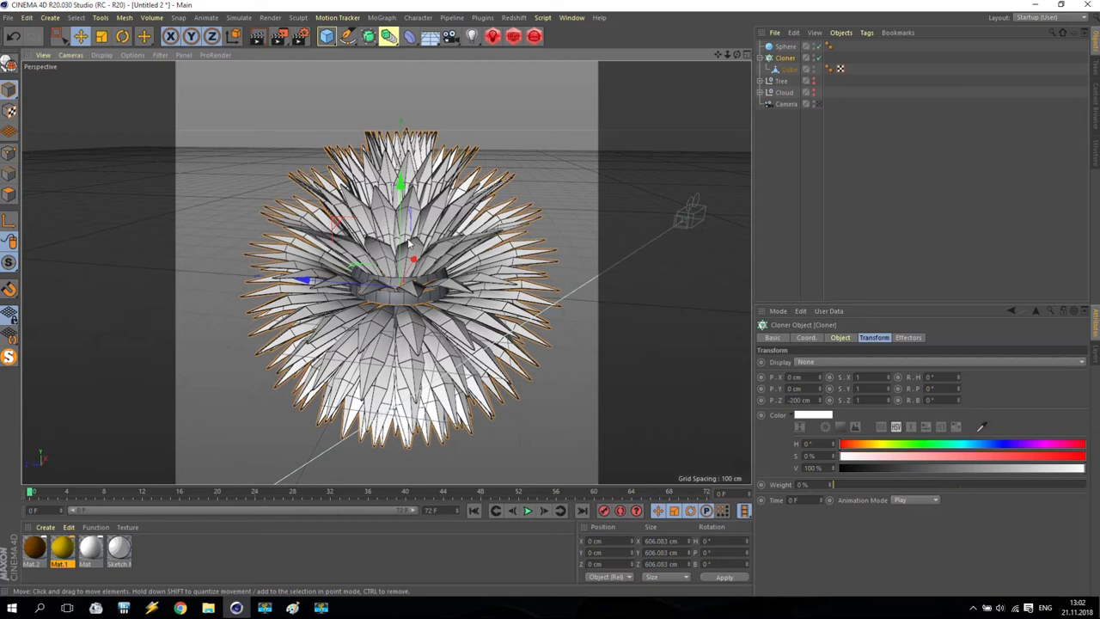
scroll(down, 3)
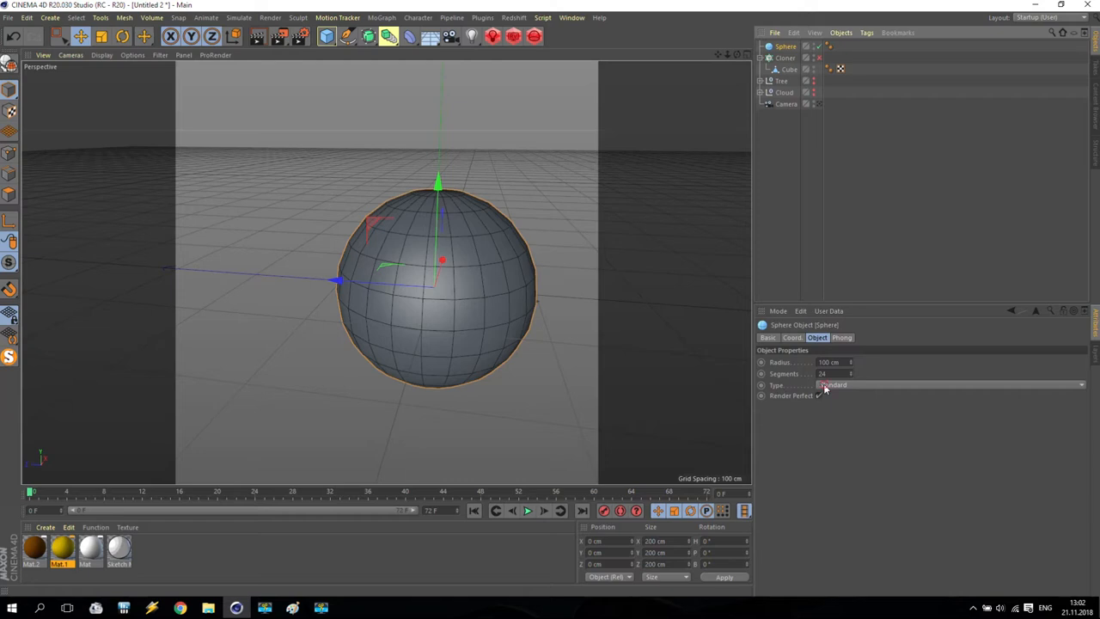
Change the Sphere's Type to Hemisphere, rewind the animation and select the Cloner.
click(949, 385)
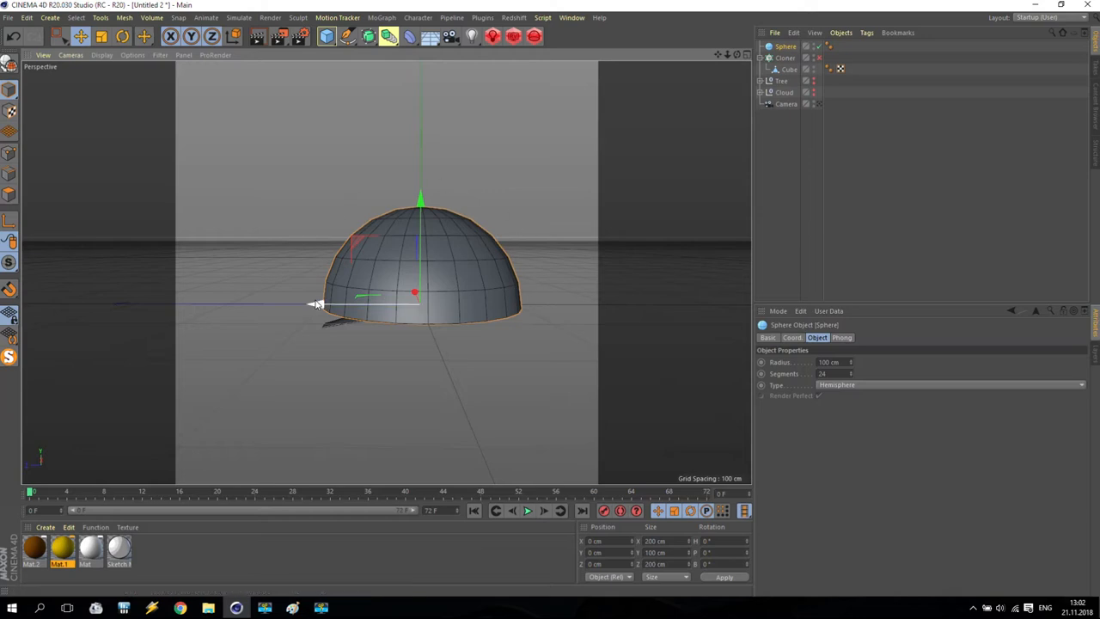
mouse_move(506, 124)
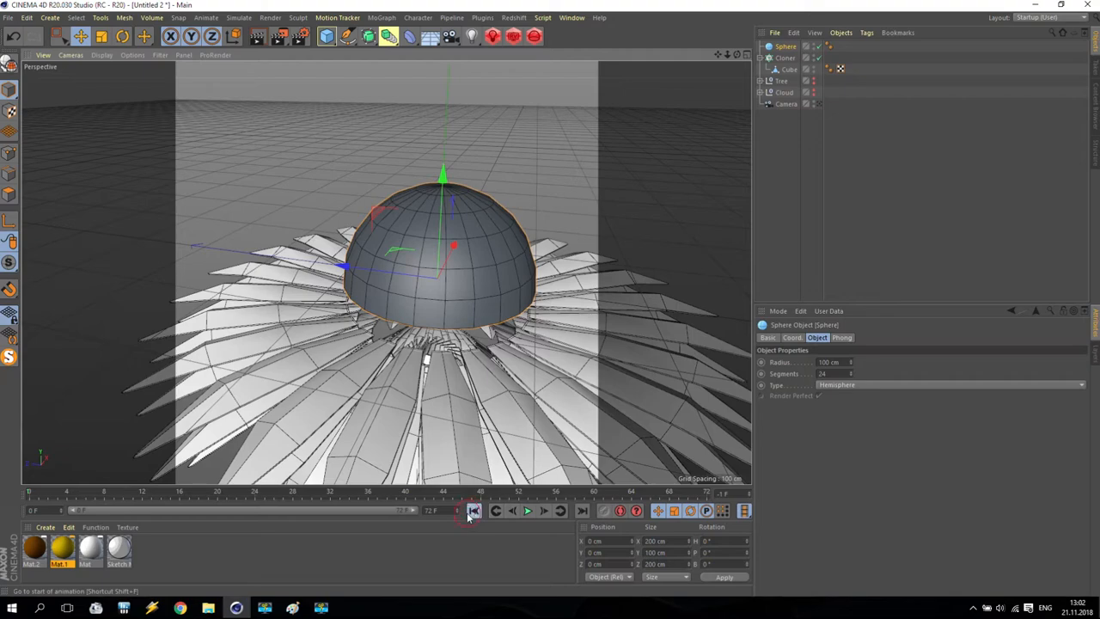
click(469, 511)
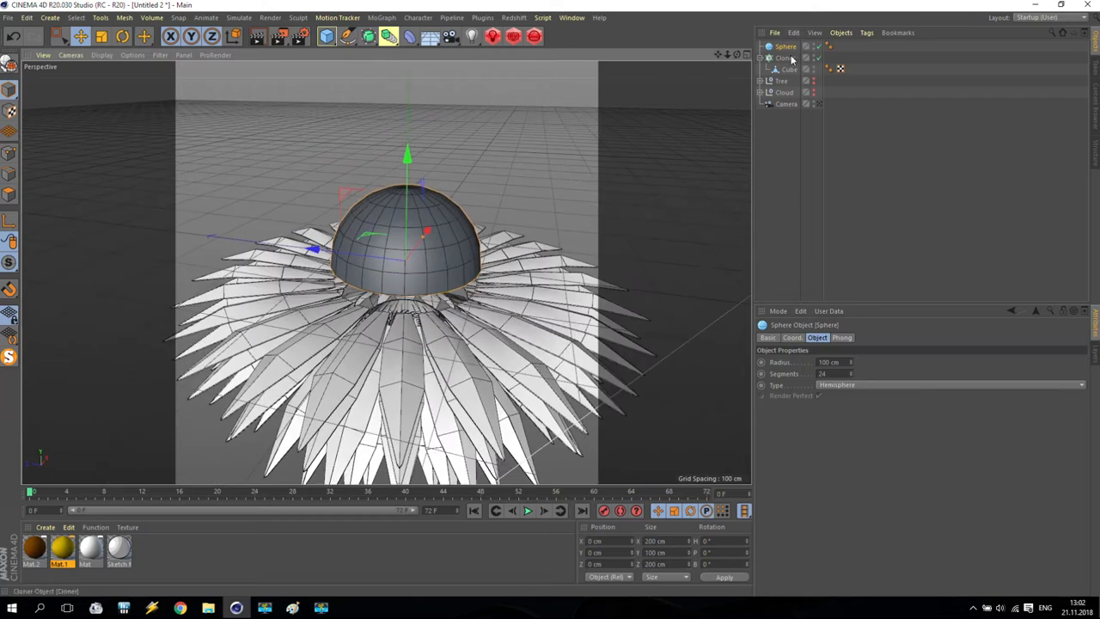
click(784, 59)
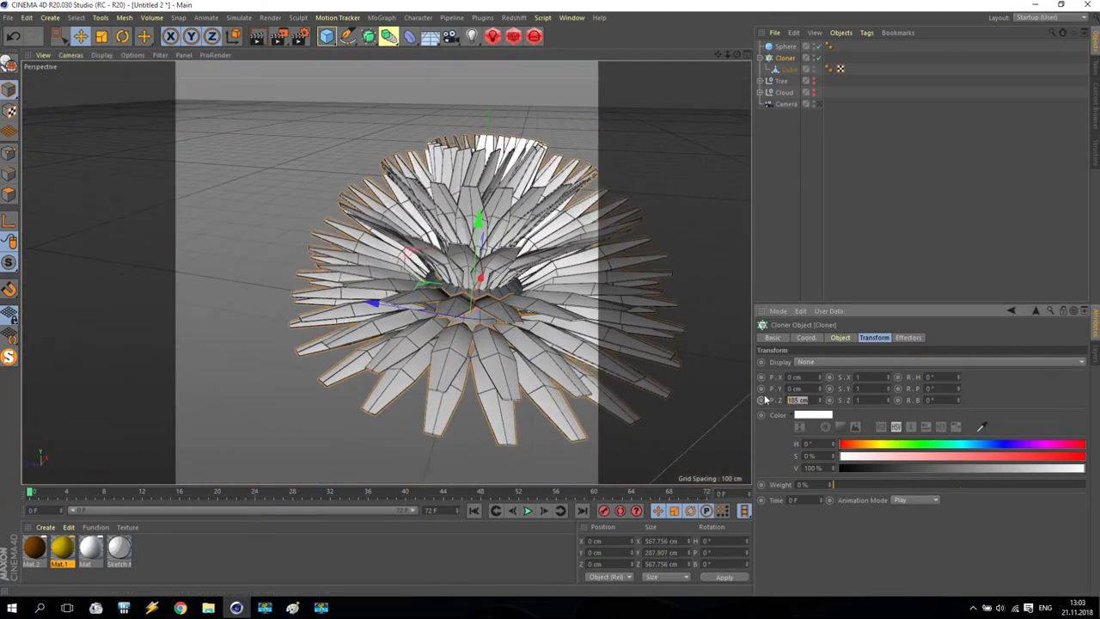
Adjust the clone rotation in the Transform settings so the blades tilt upward into a bush.
text(0)
key(Enter)
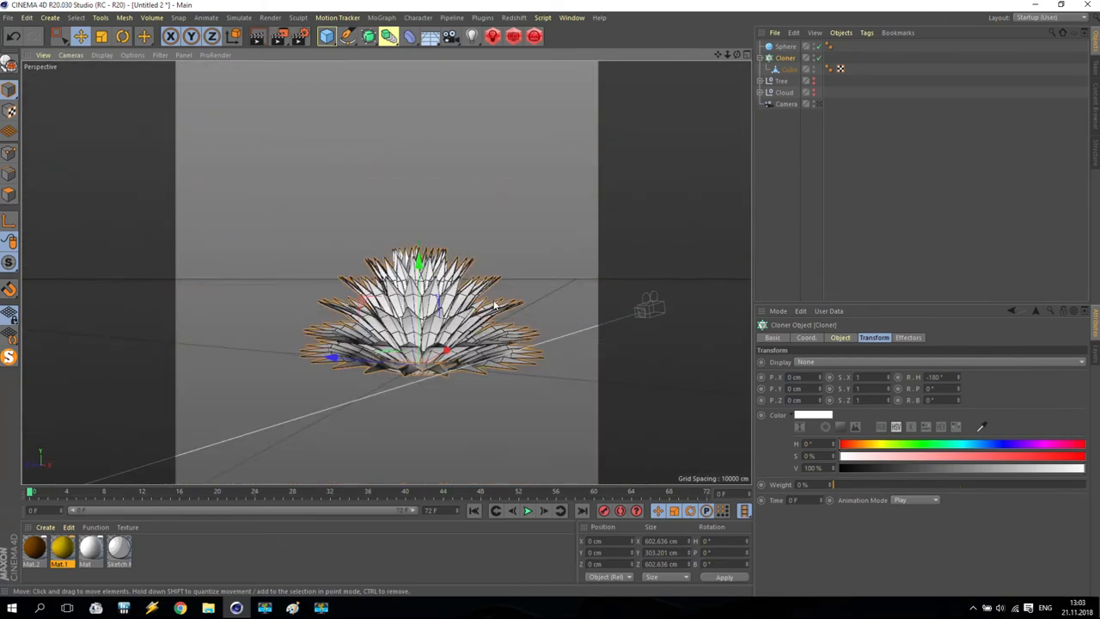
drag(495, 306, 387, 361)
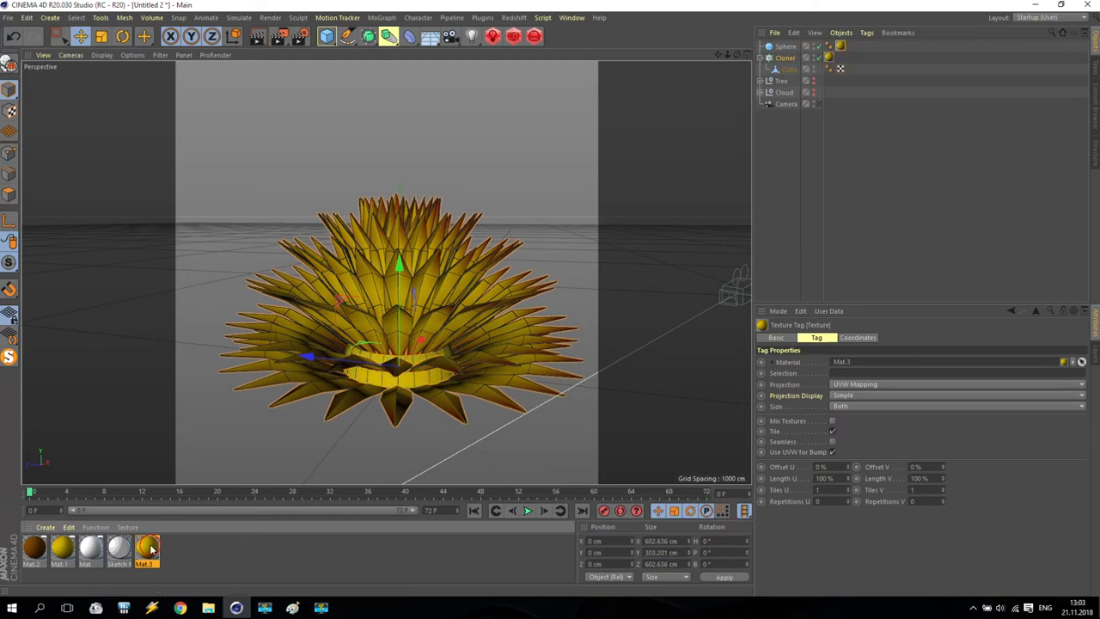
Edit the bush material's gradient knots from yellow to green and close the Material Editor.
double_click(155, 550)
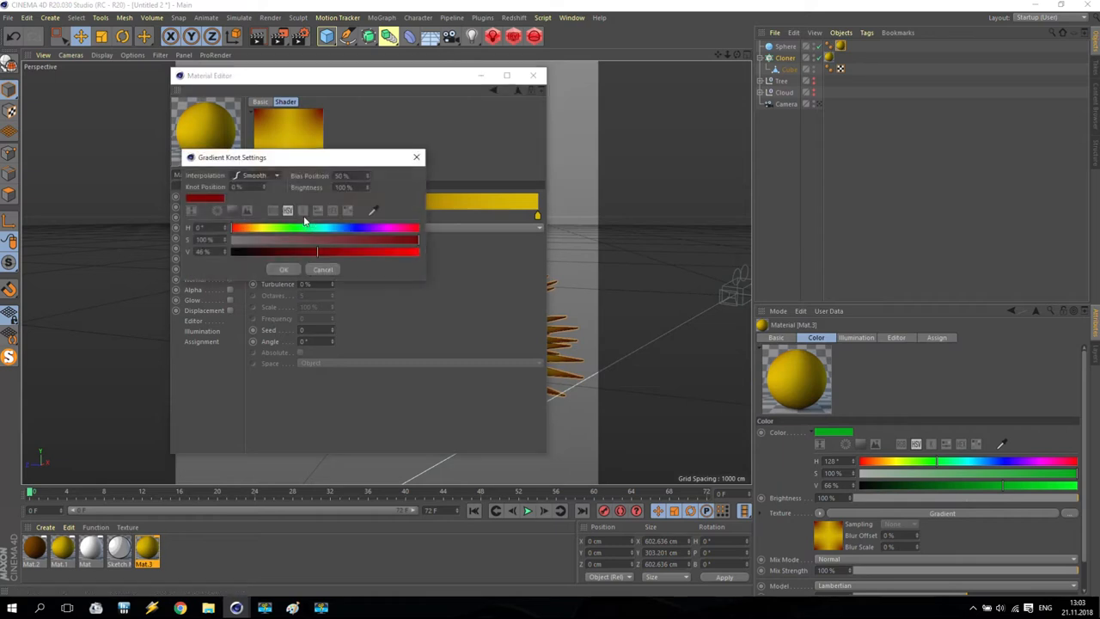
click(284, 268)
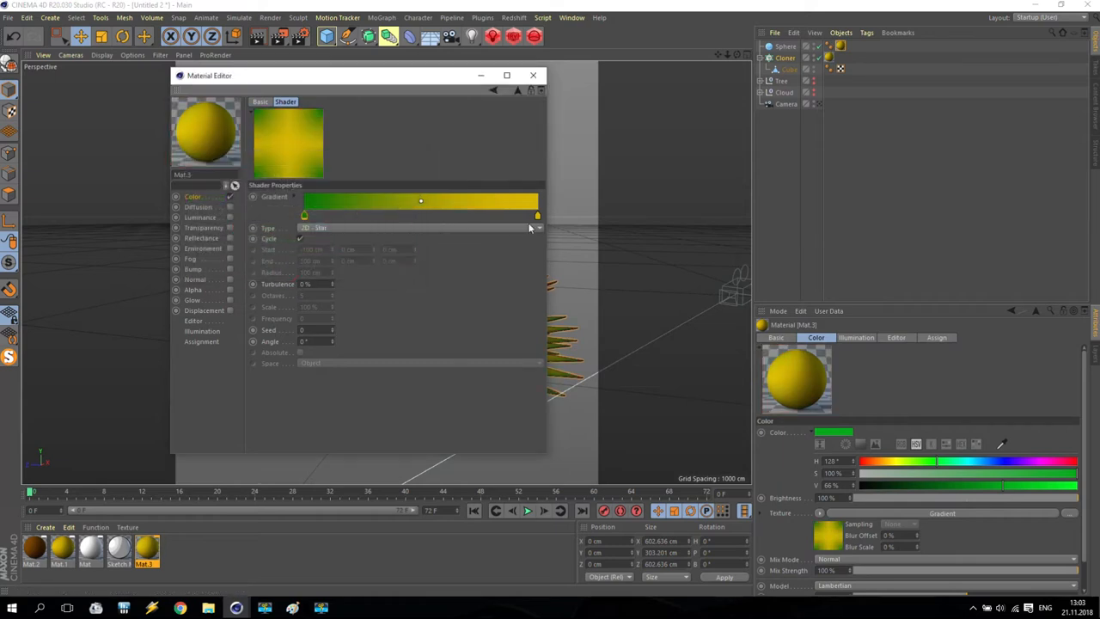
double_click(305, 213)
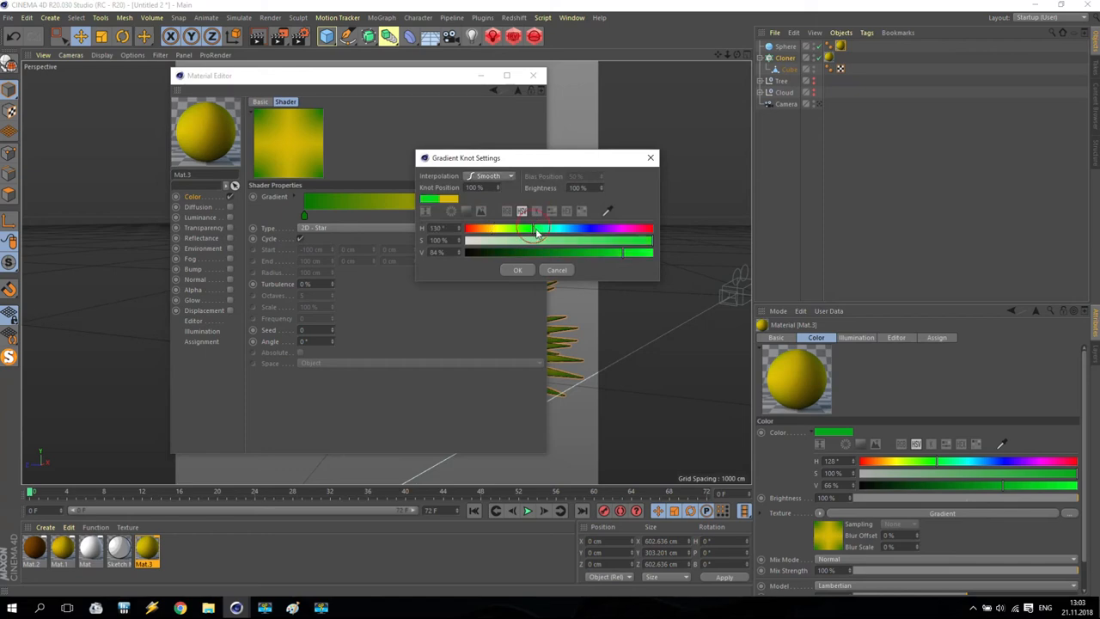
drag(537, 241, 615, 241)
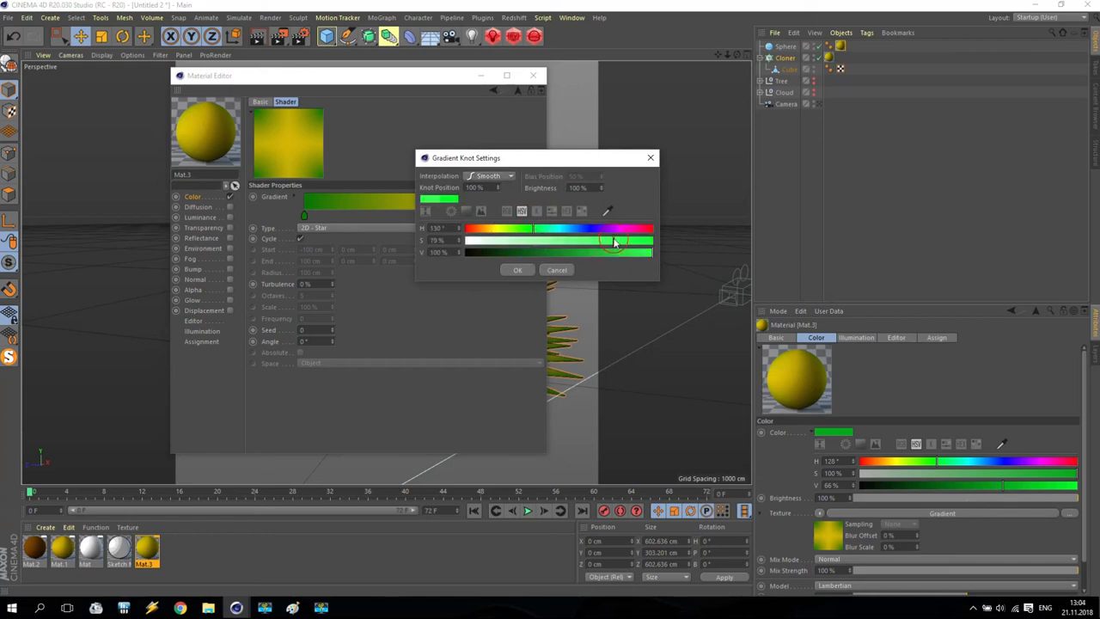
click(519, 270)
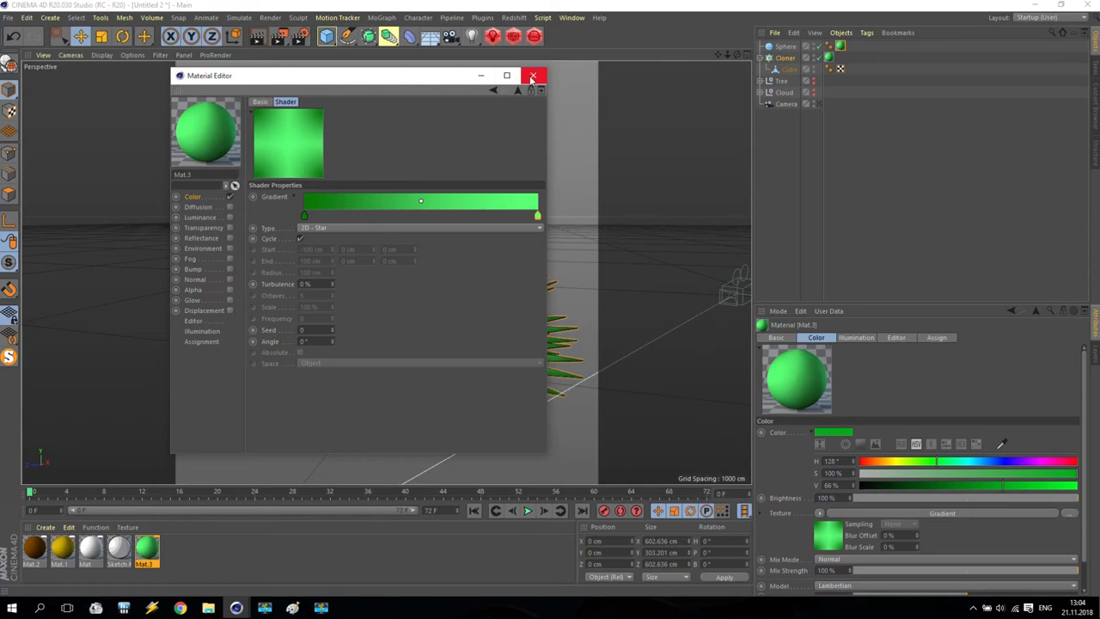
click(533, 76)
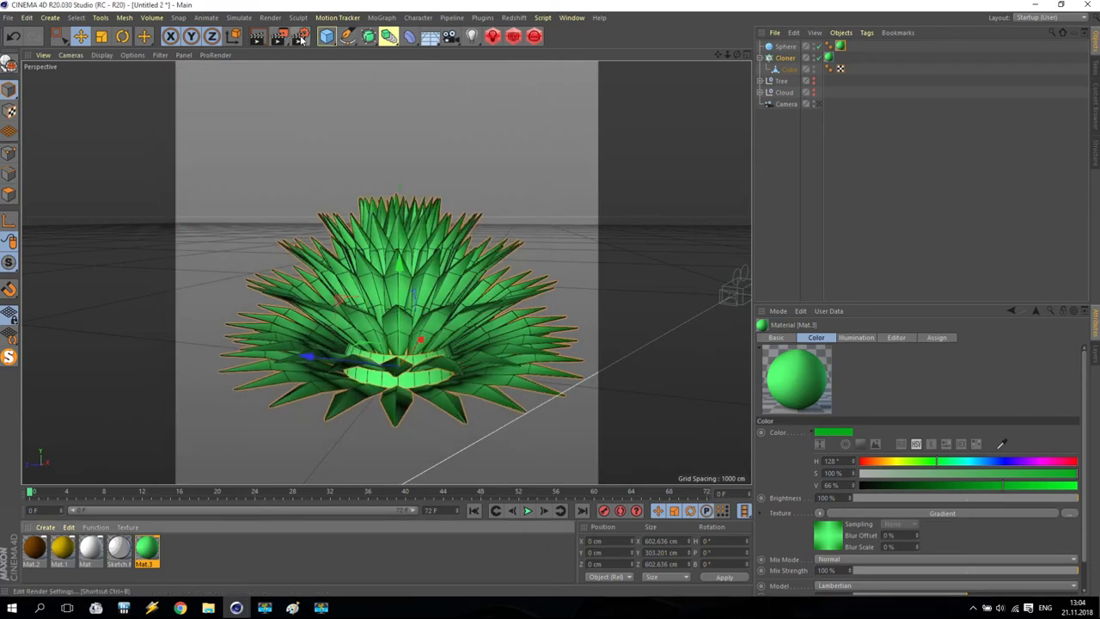
Set the render output's Frame Range to Current Frame at 1024 × 1024 PNG.
click(301, 37)
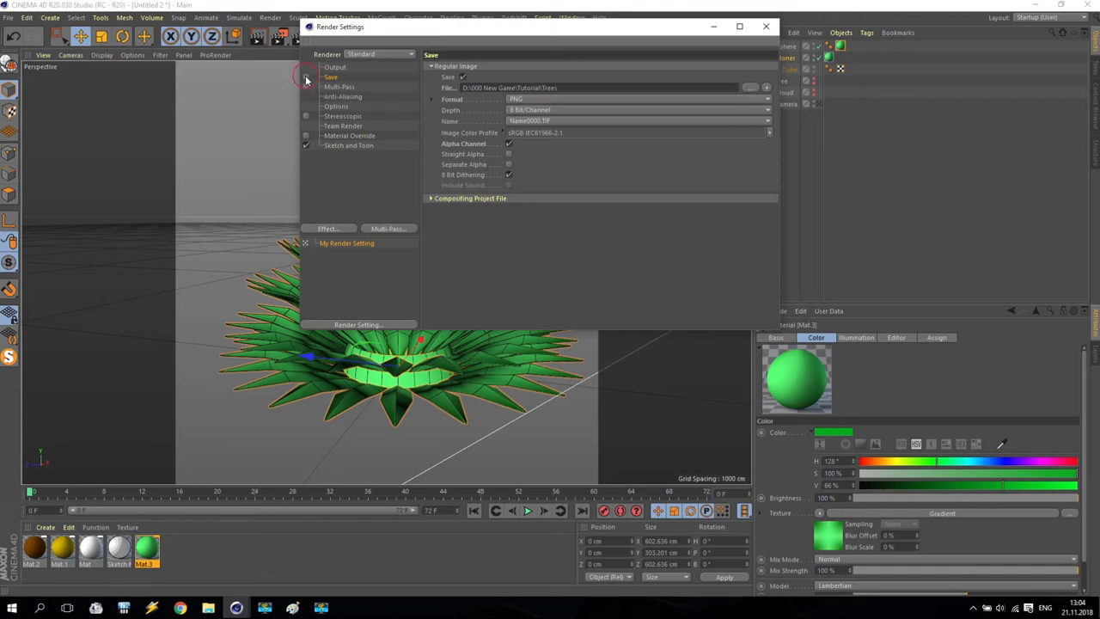
click(332, 67)
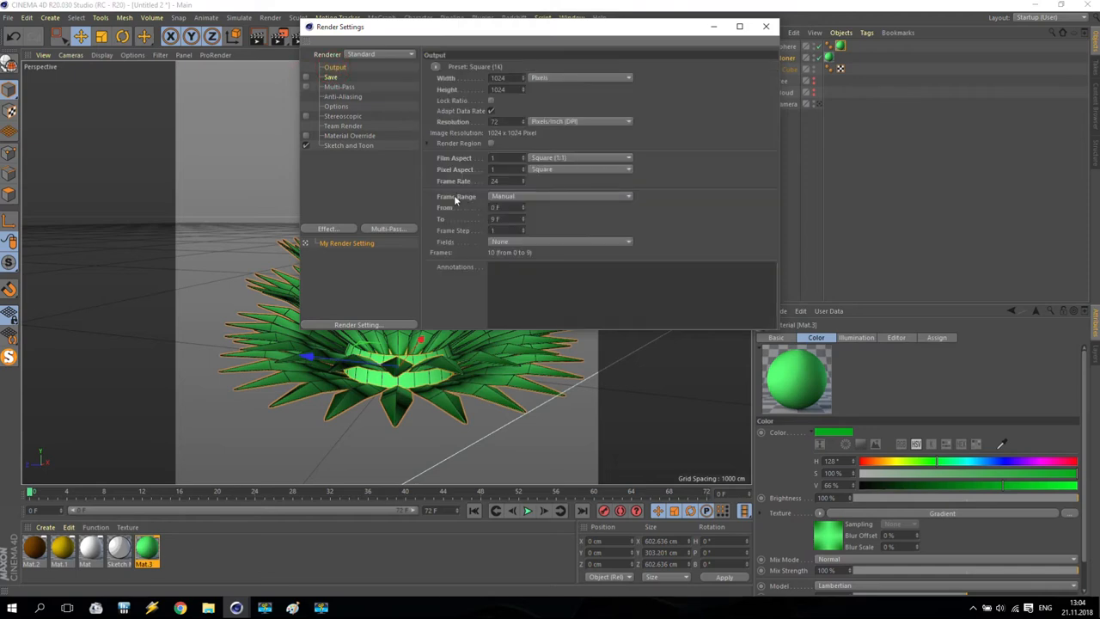
click(558, 196)
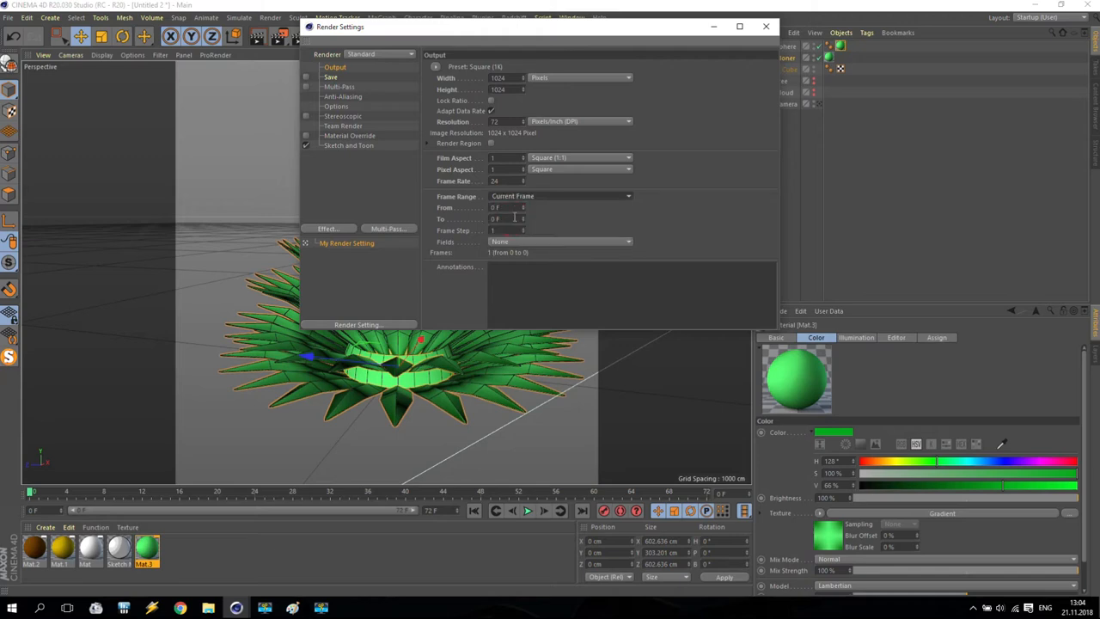
click(765, 26)
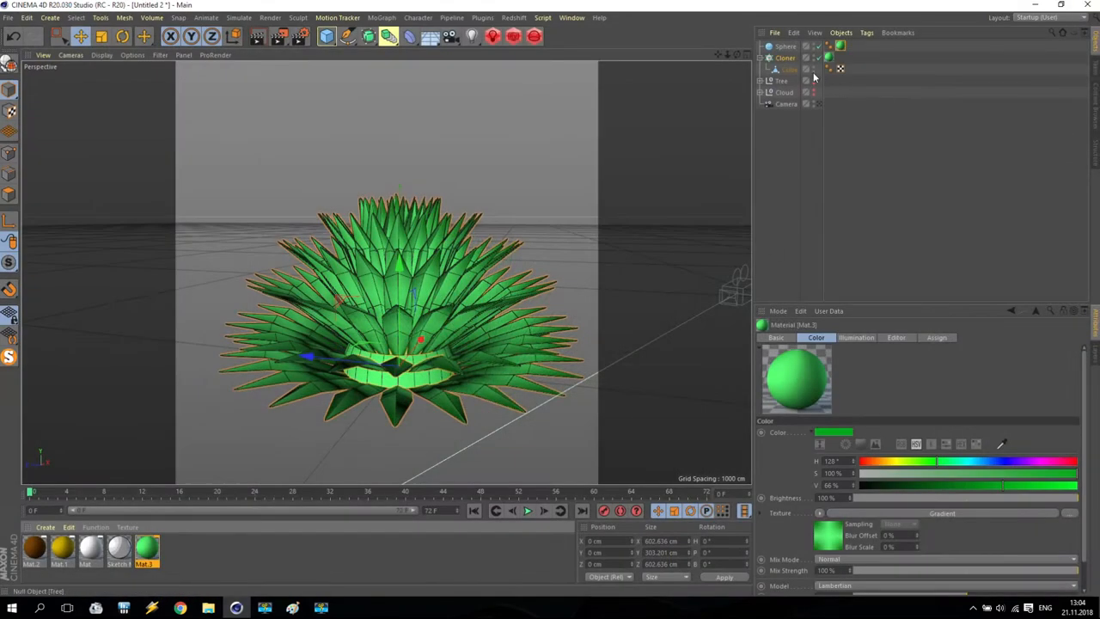
mouse_move(808, 82)
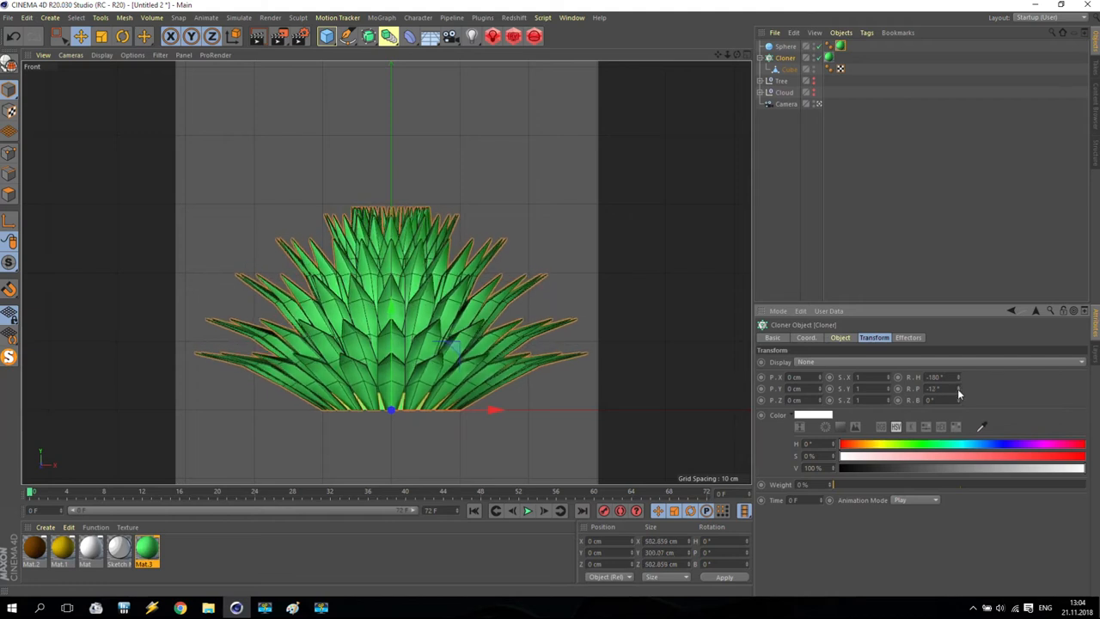
mouse_move(791, 69)
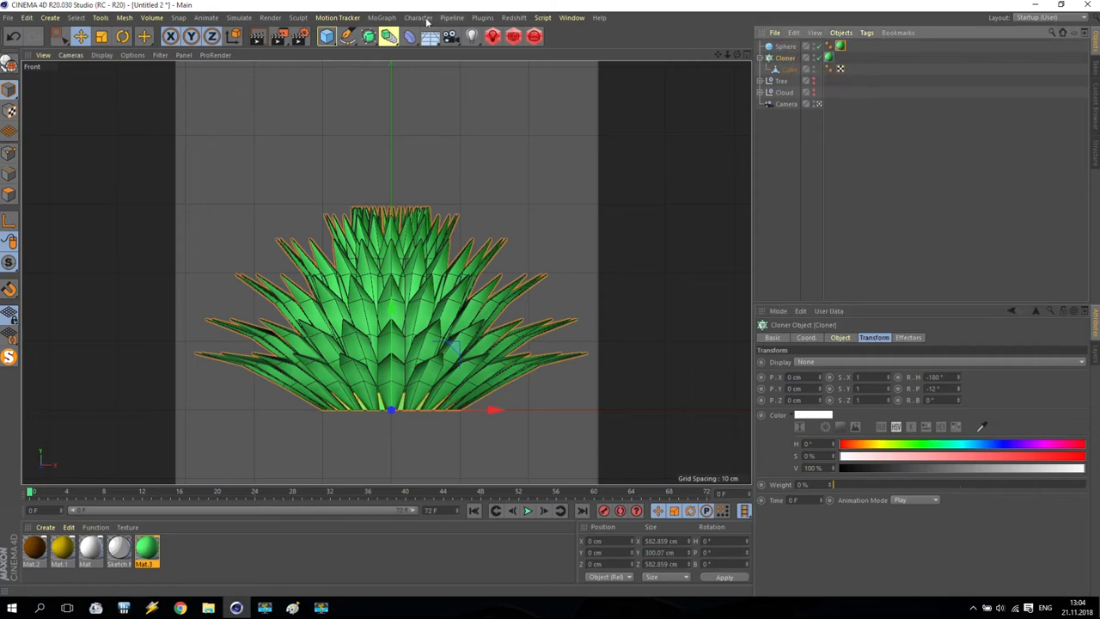
Add a MoGraph Random effector to the cloned leaves in Turbulence mode.
click(382, 17)
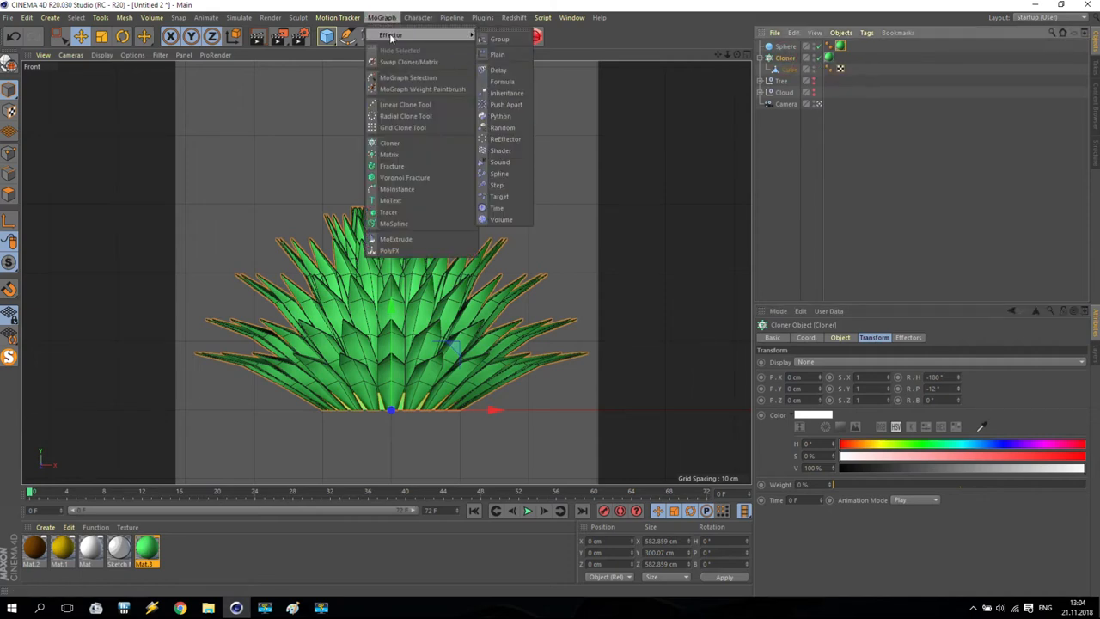
click(498, 127)
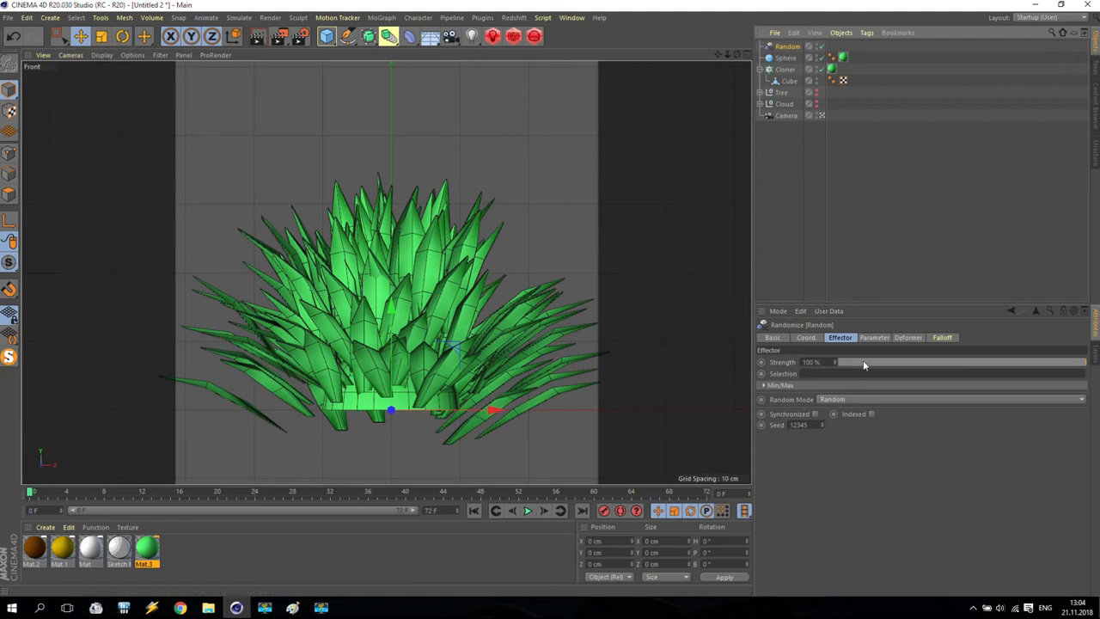
click(954, 399)
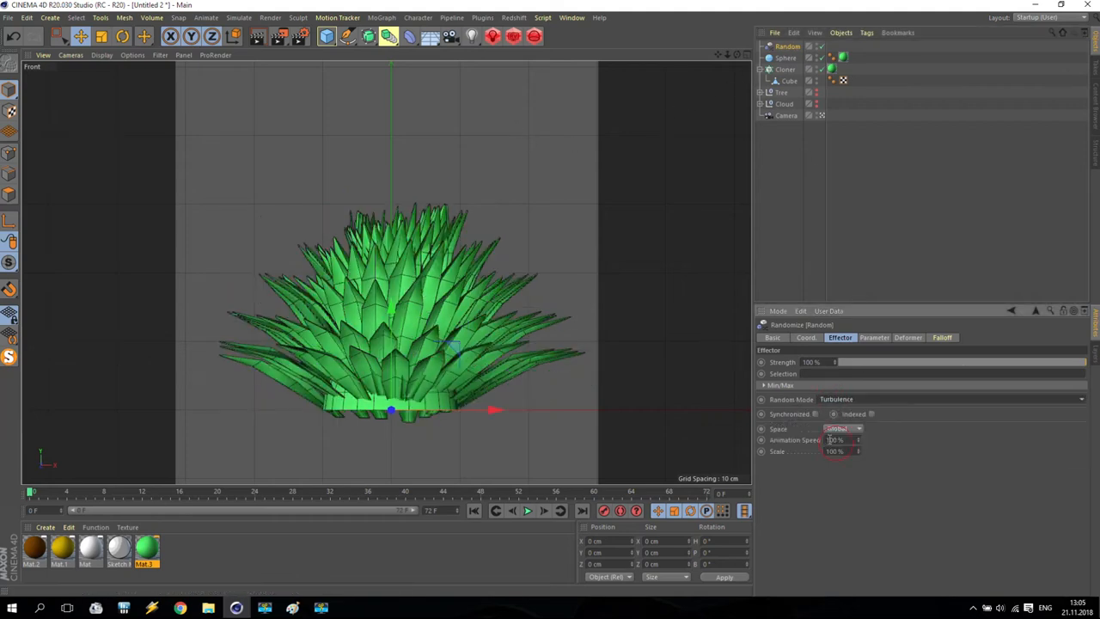
key(Enter)
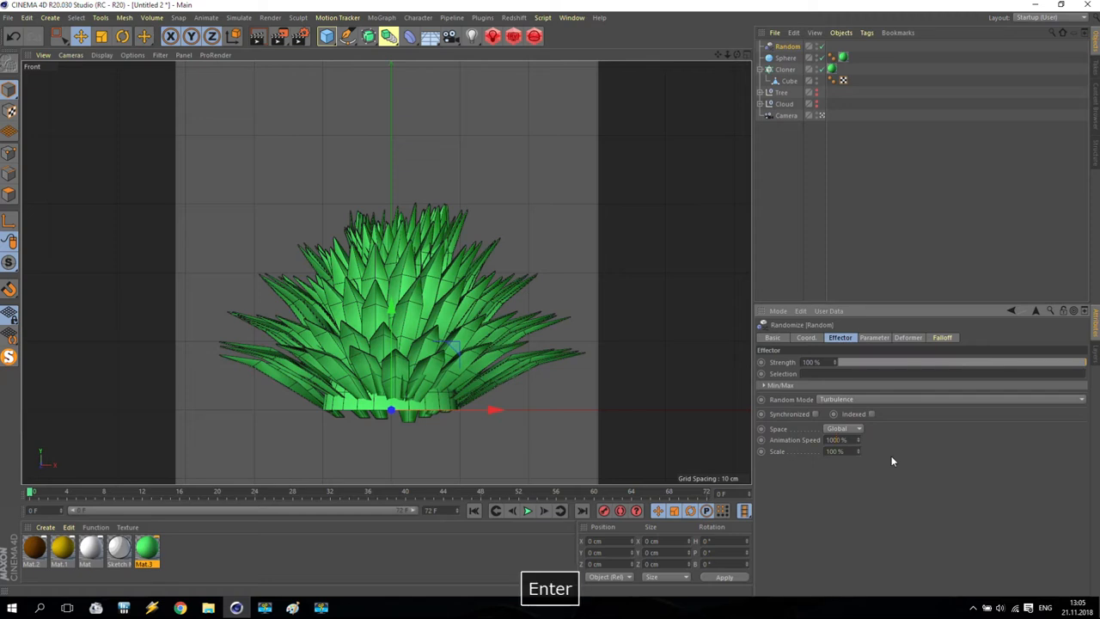
Enable Rotation in the effector's Parameter settings with a 25° variation.
click(874, 337)
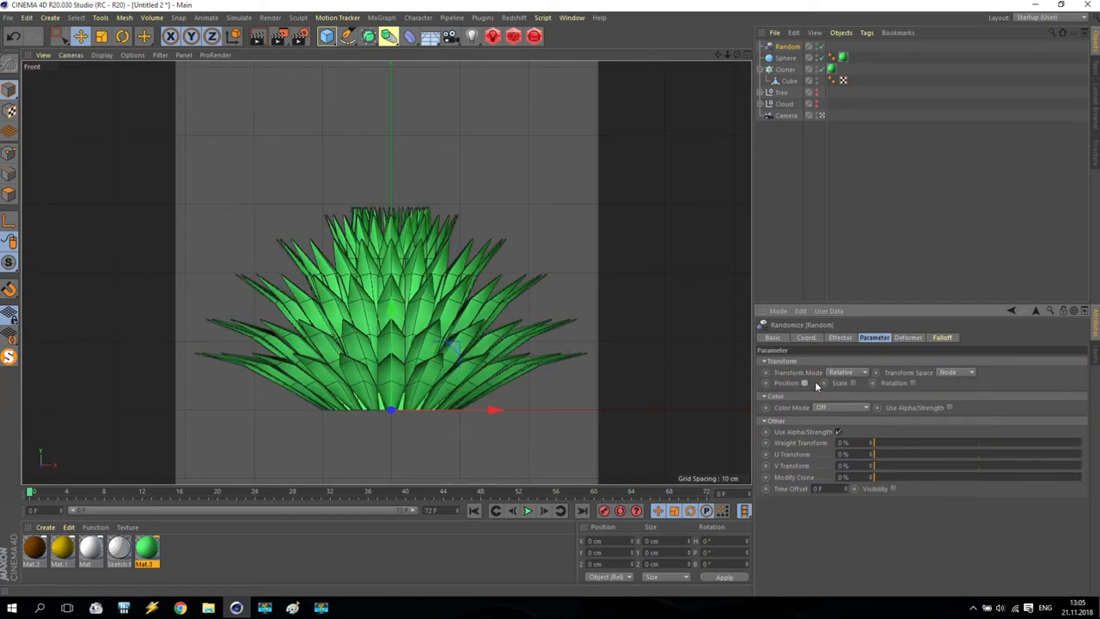
click(850, 381)
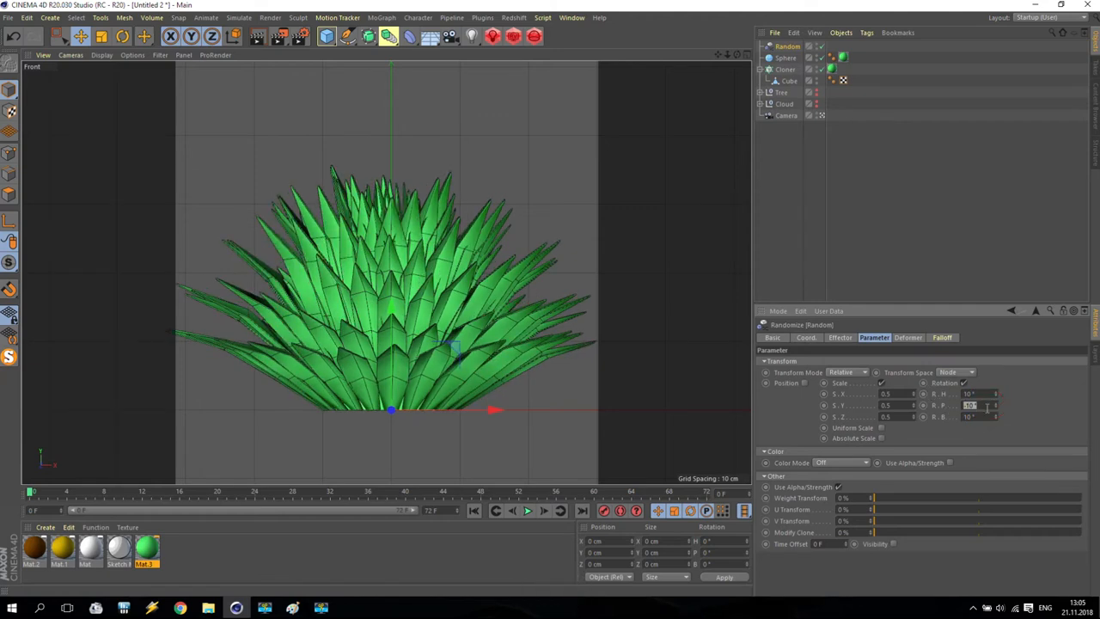
text(25)
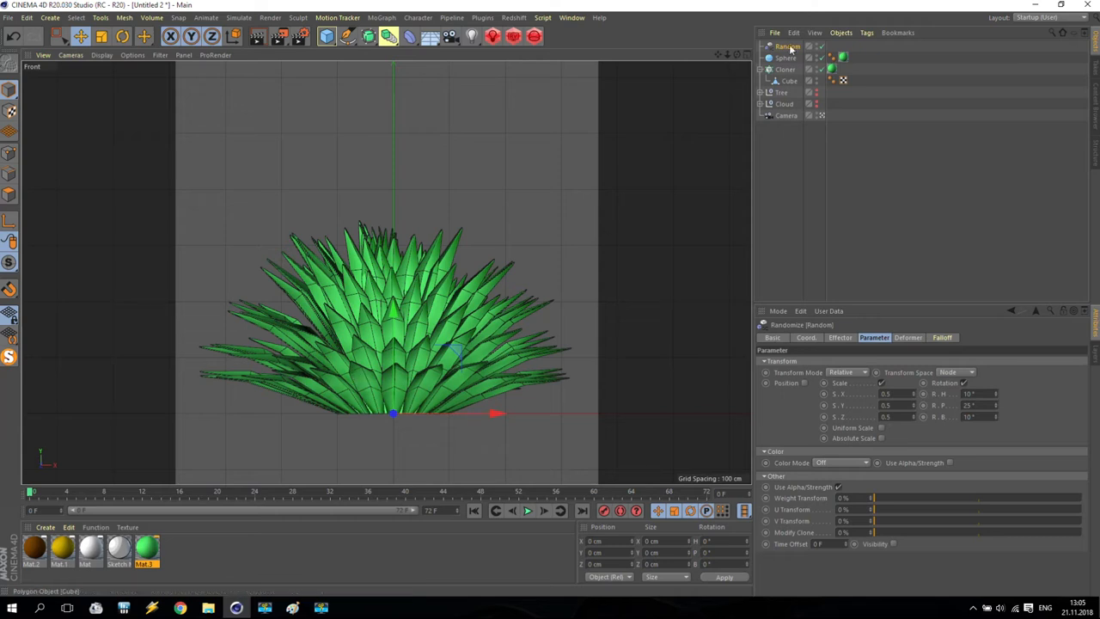
click(784, 68)
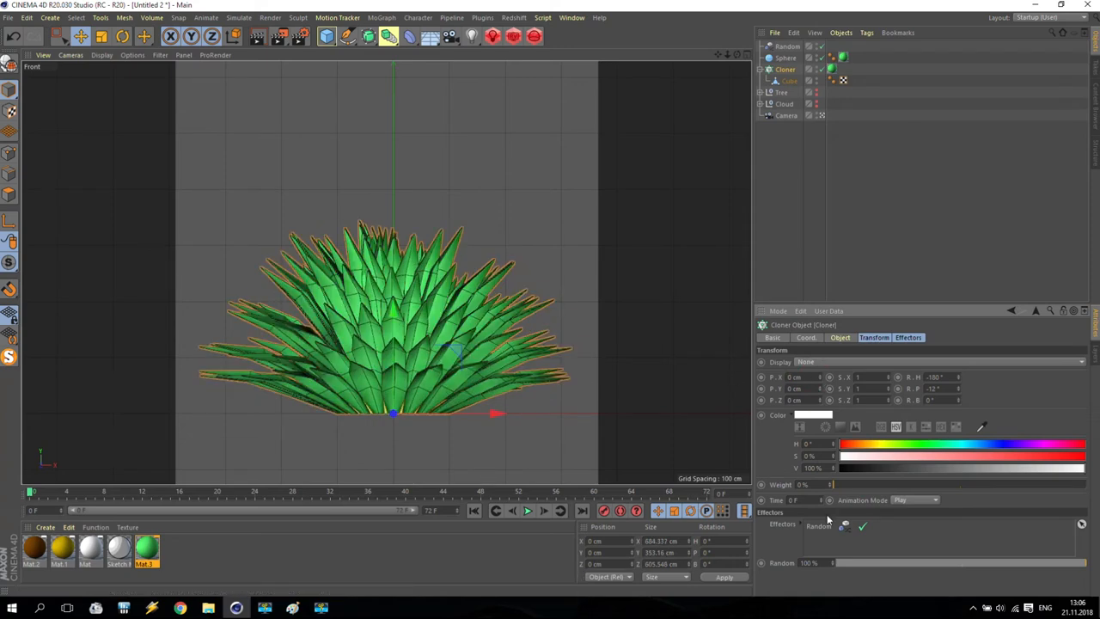
click(839, 337)
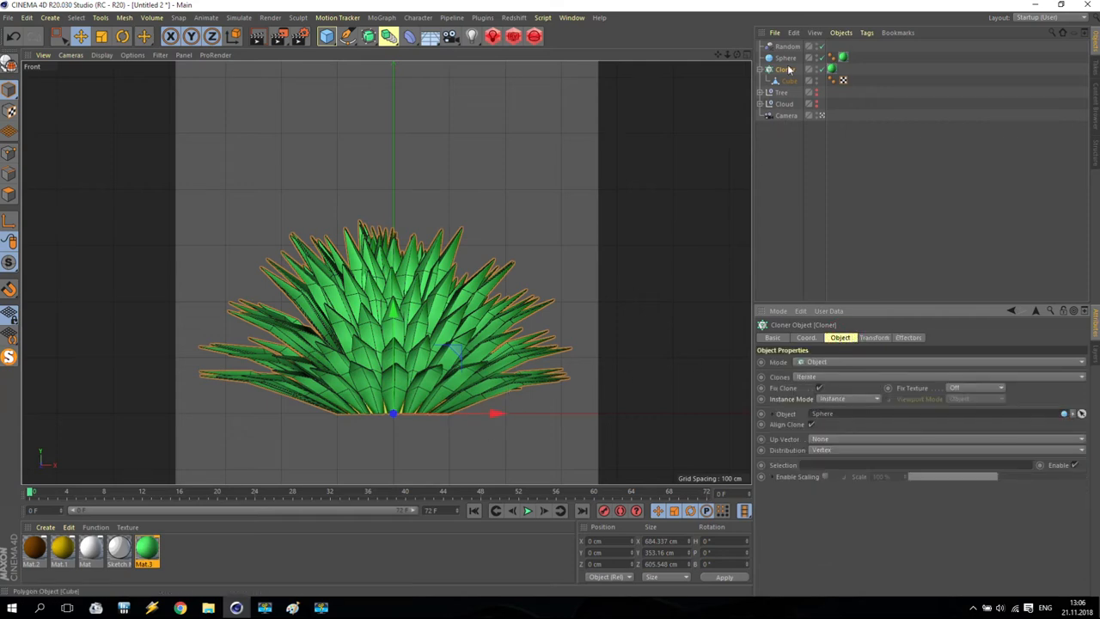
click(784, 59)
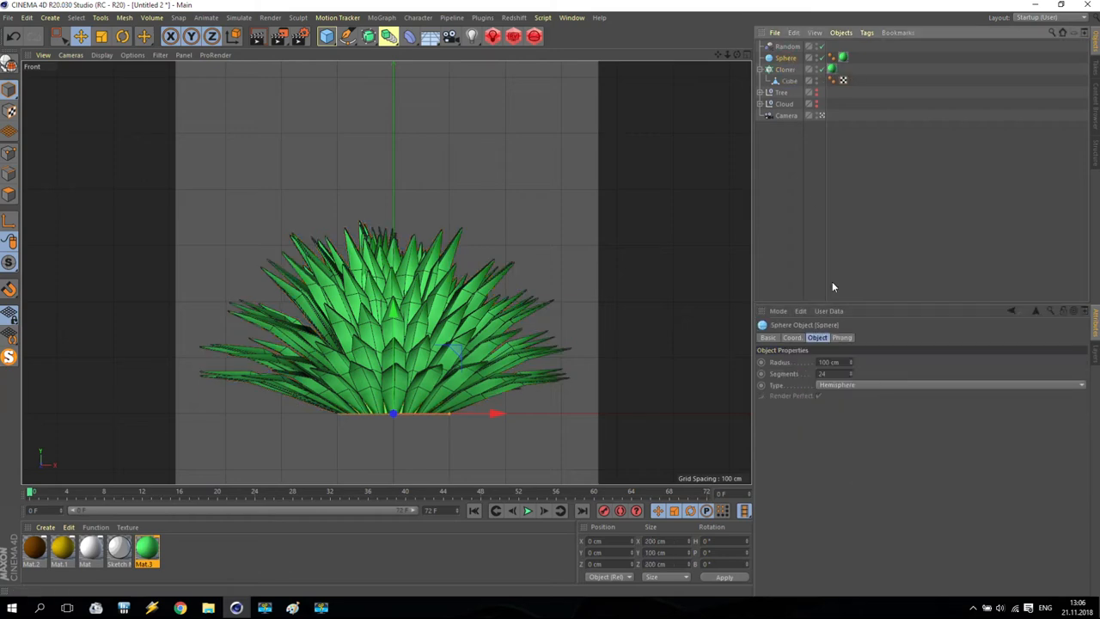
Animate the hemisphere's rotation in the Coordinates settings from start to end of the timeline.
click(791, 337)
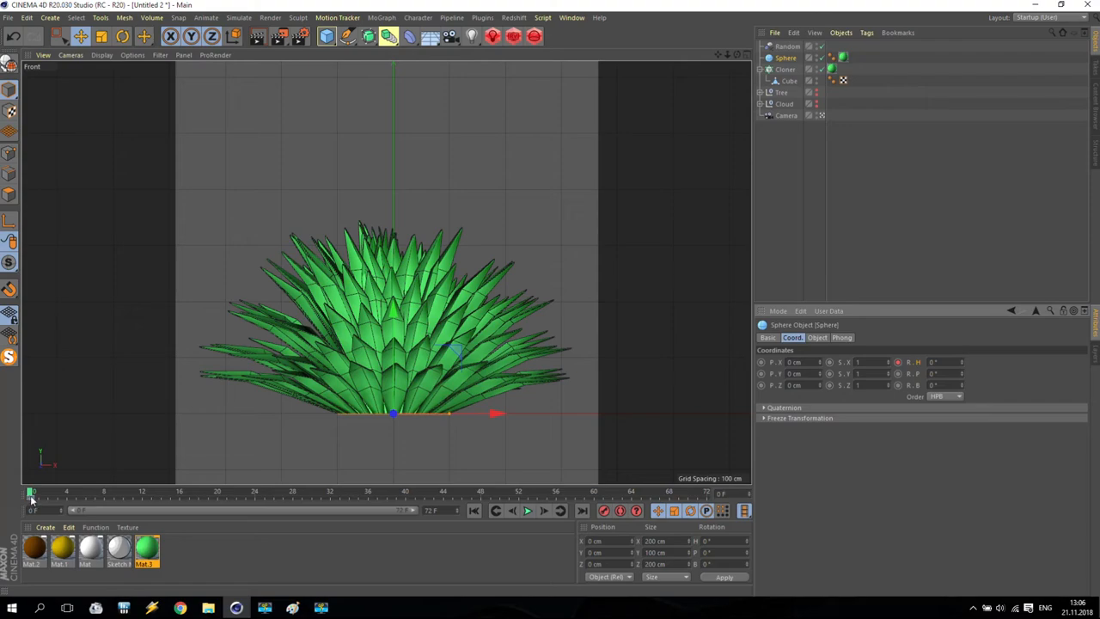
drag(31, 492, 361, 492)
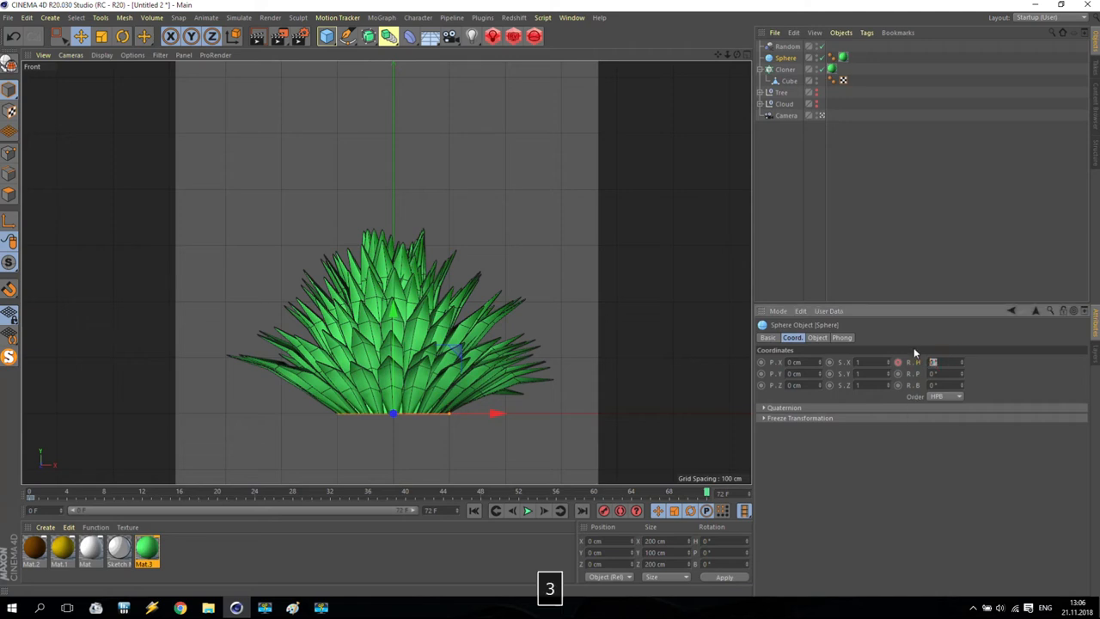
key(Enter)
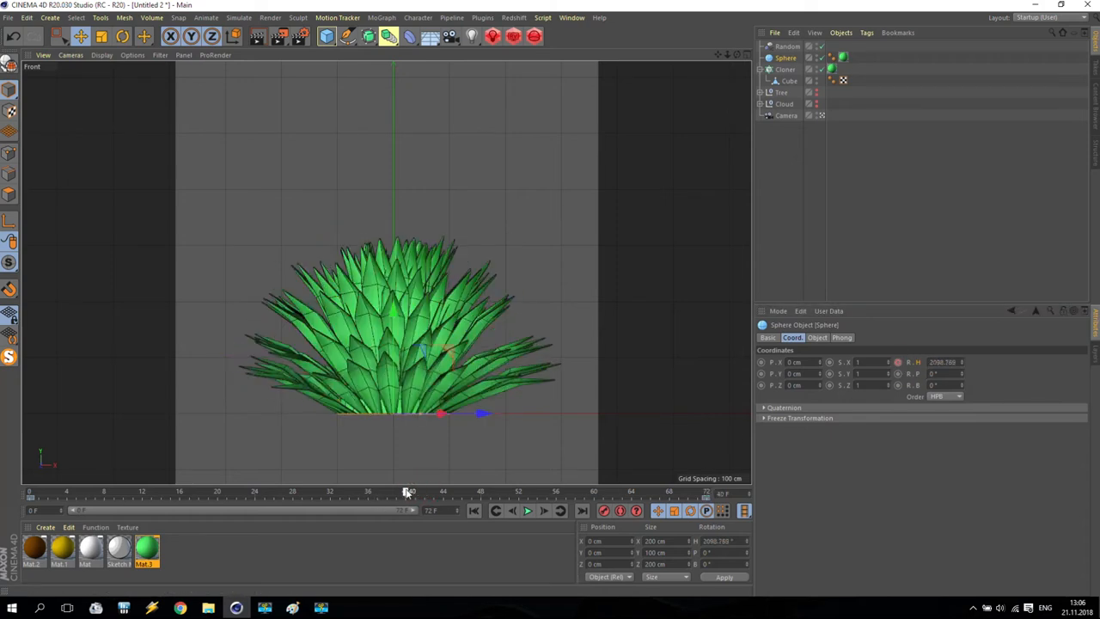
drag(409, 491, 222, 492)
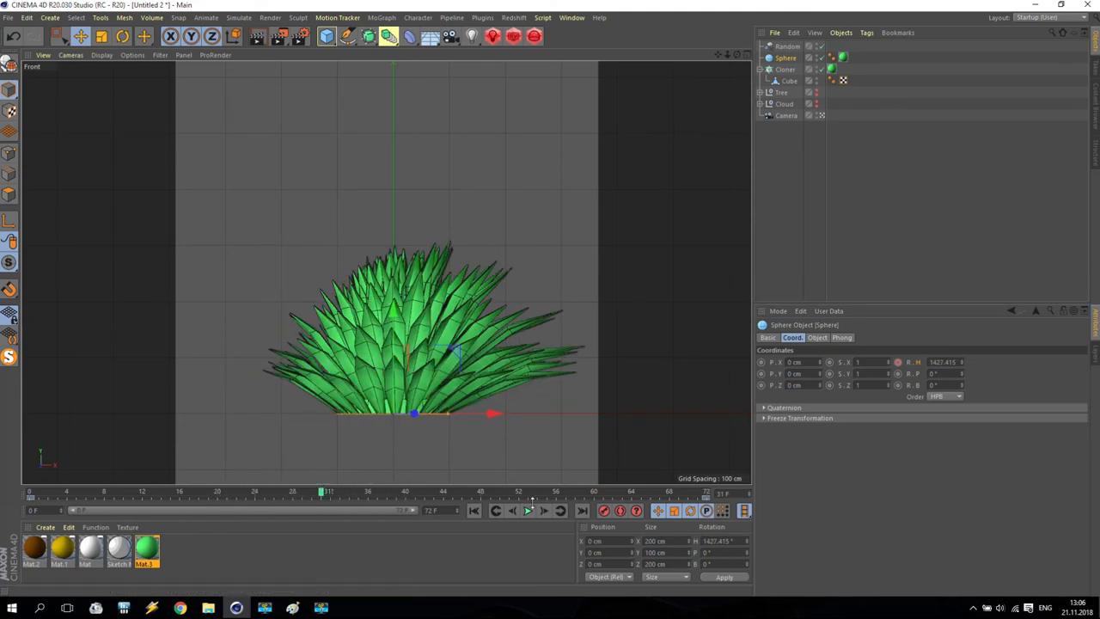
click(543, 511)
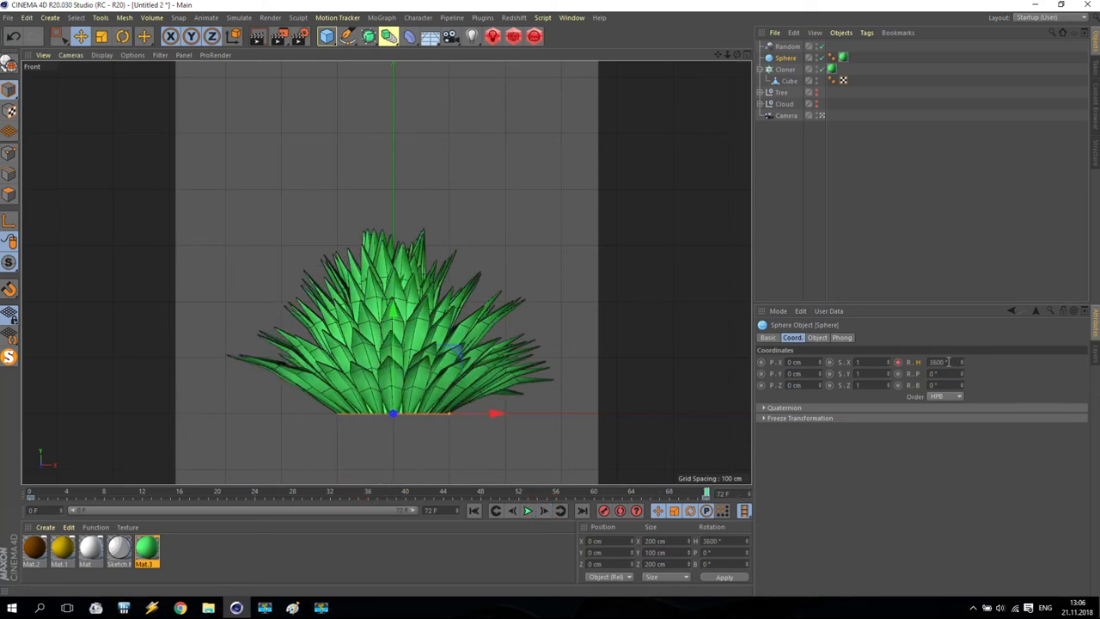
key(Backspace)
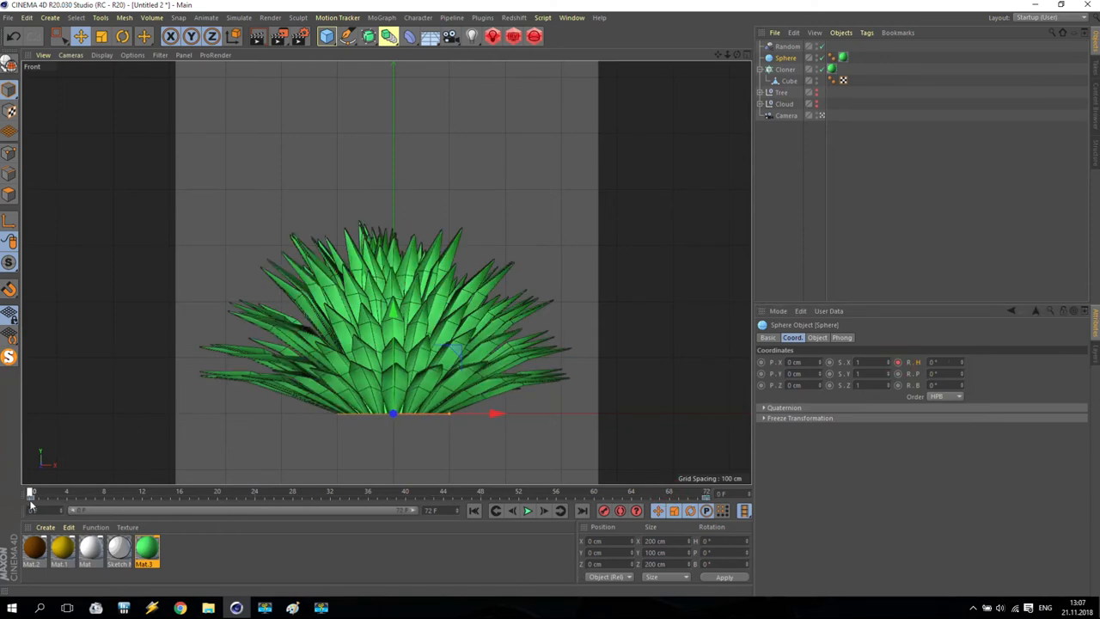
Scrub the timeline to preview the leaves twisting across early and later frames.
drag(31, 492, 135, 492)
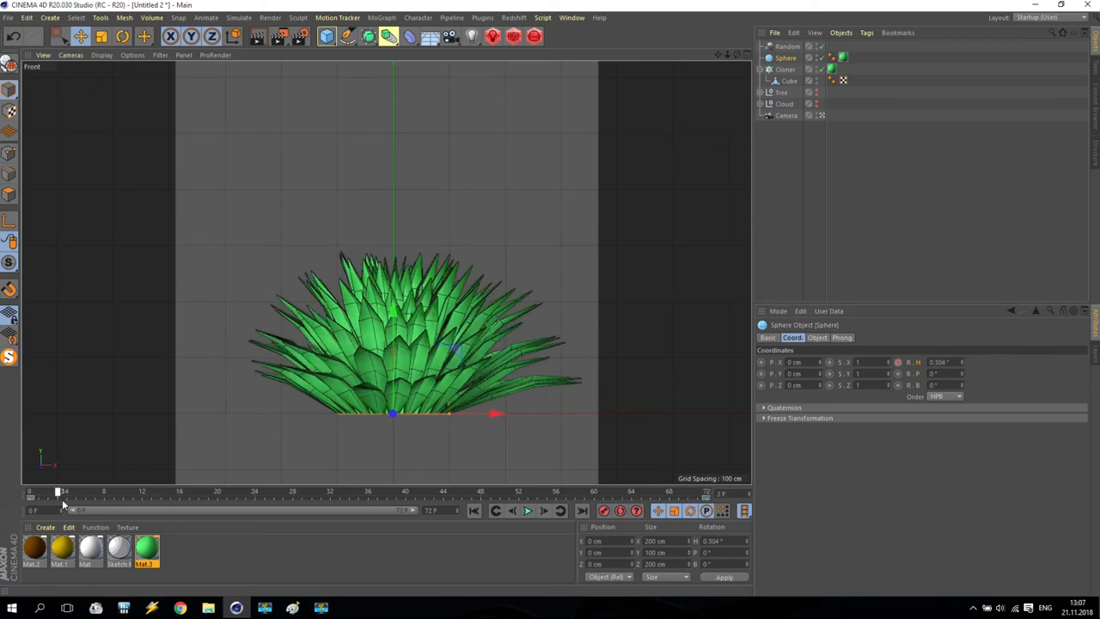
drag(62, 492, 146, 491)
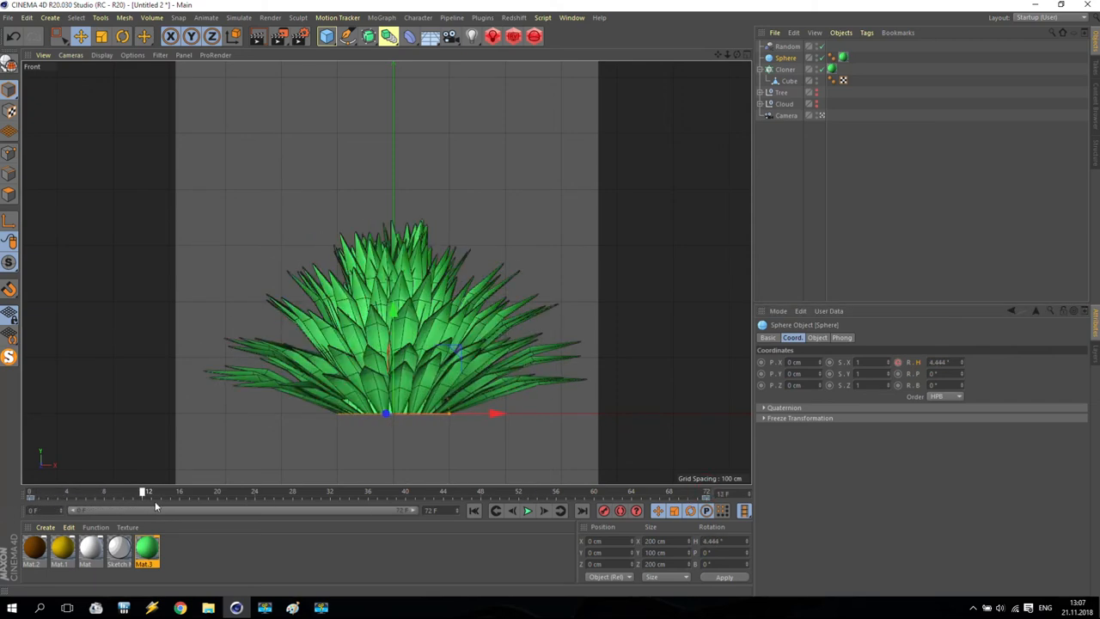
drag(148, 492, 438, 491)
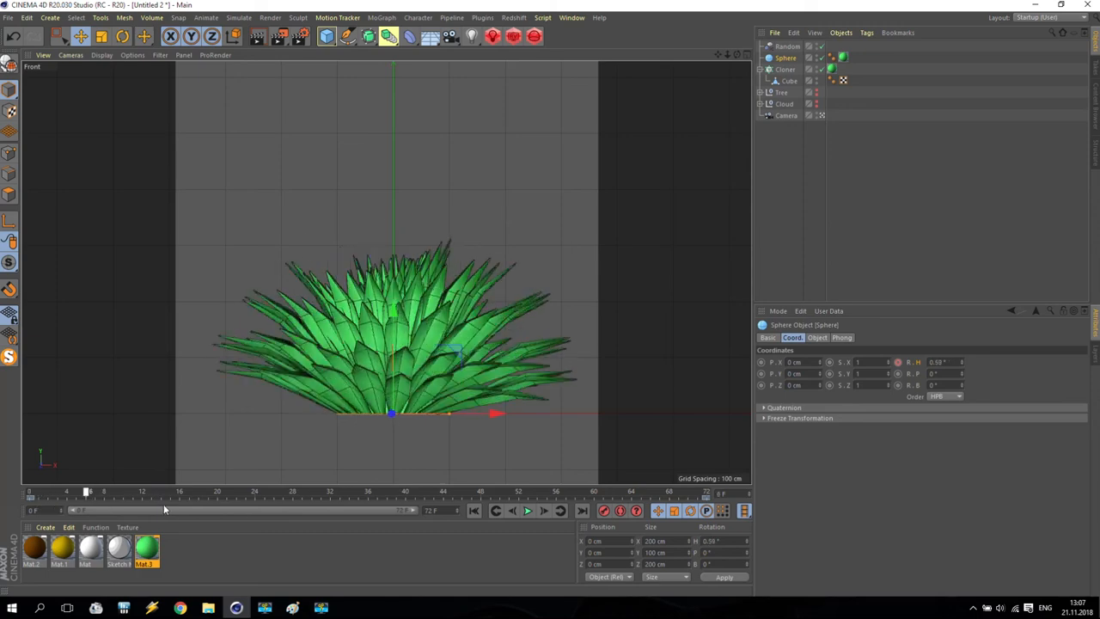
drag(89, 492, 261, 492)
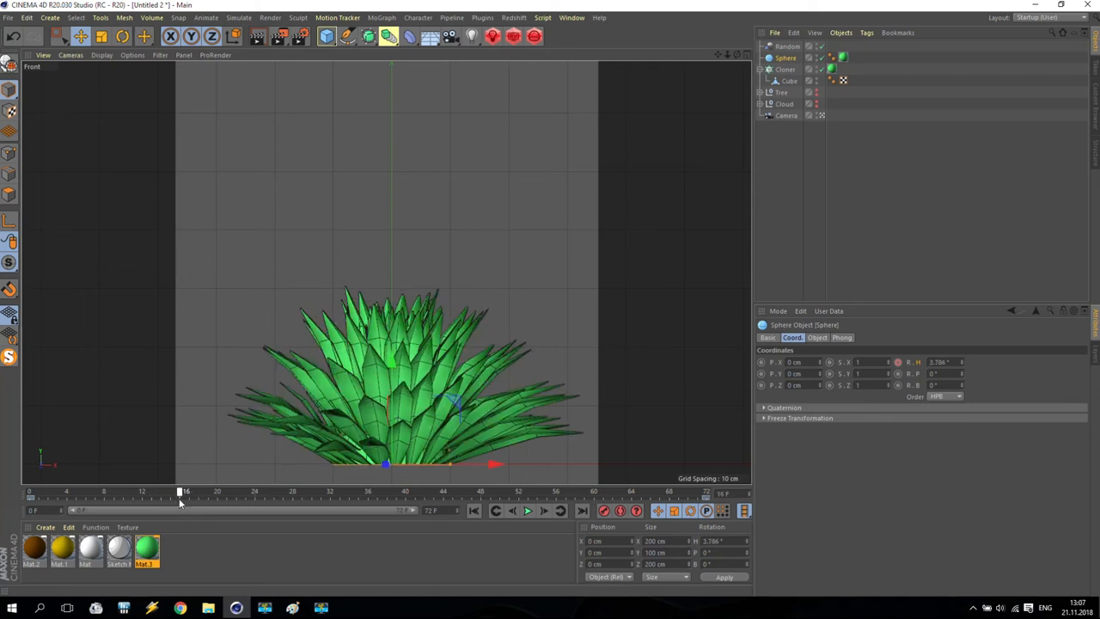
mouse_move(798, 113)
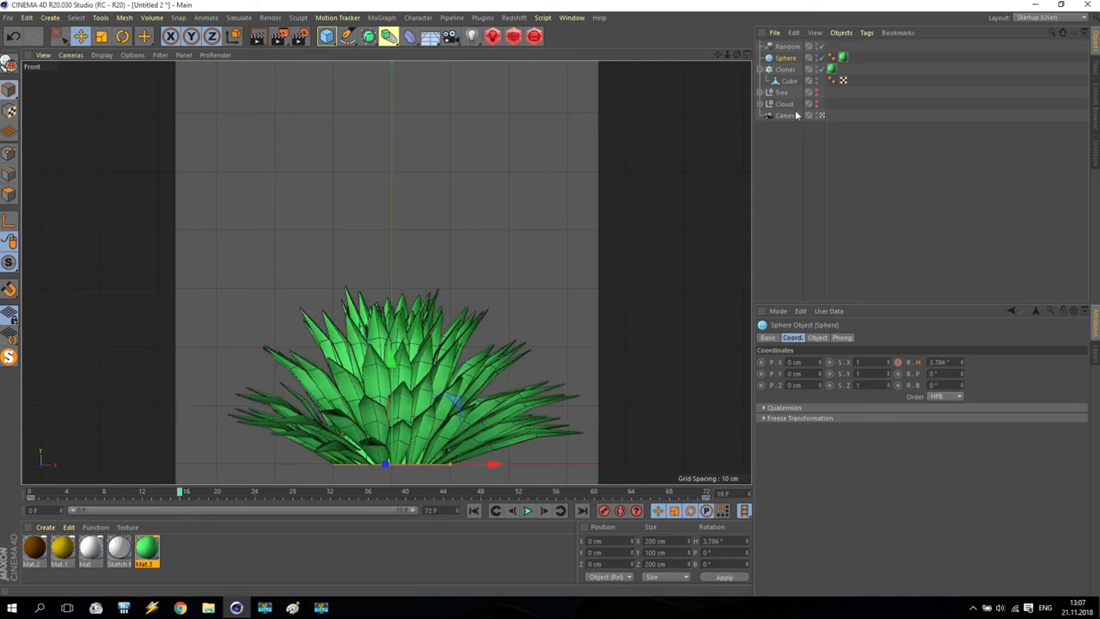
Set Frame Range to Manual and name the saved output SmallBush in the Tutorial folder.
click(268, 36)
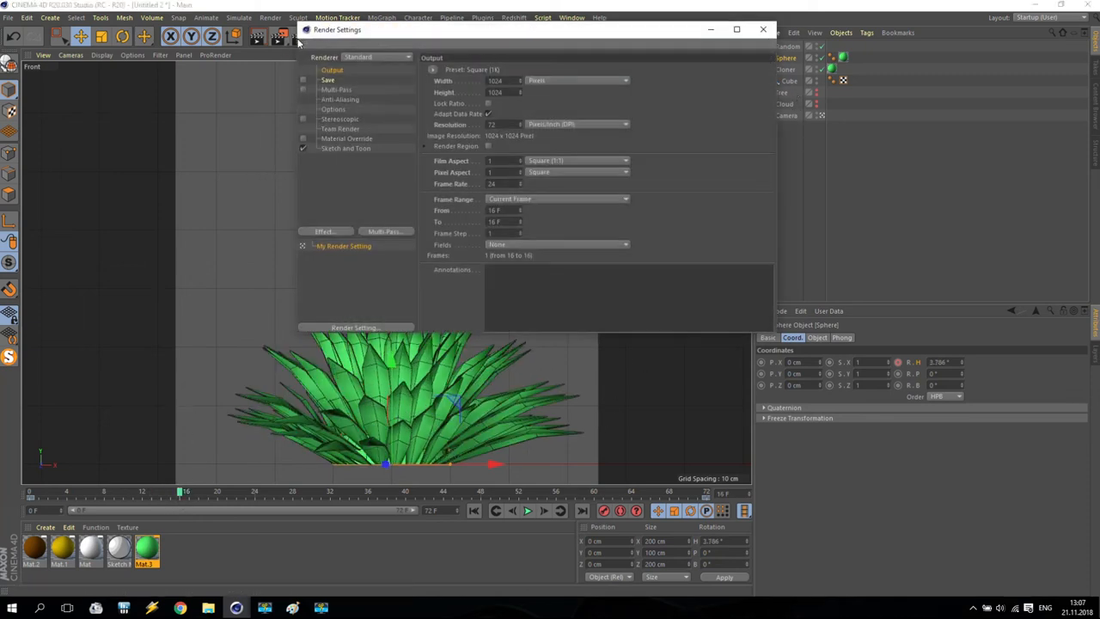
click(557, 199)
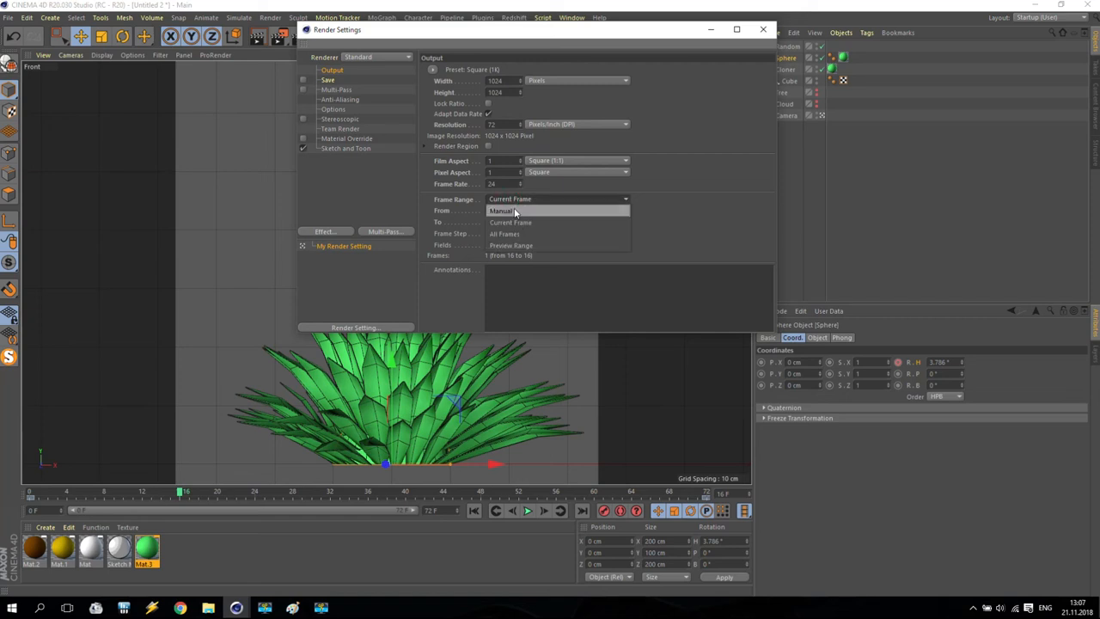
click(514, 210)
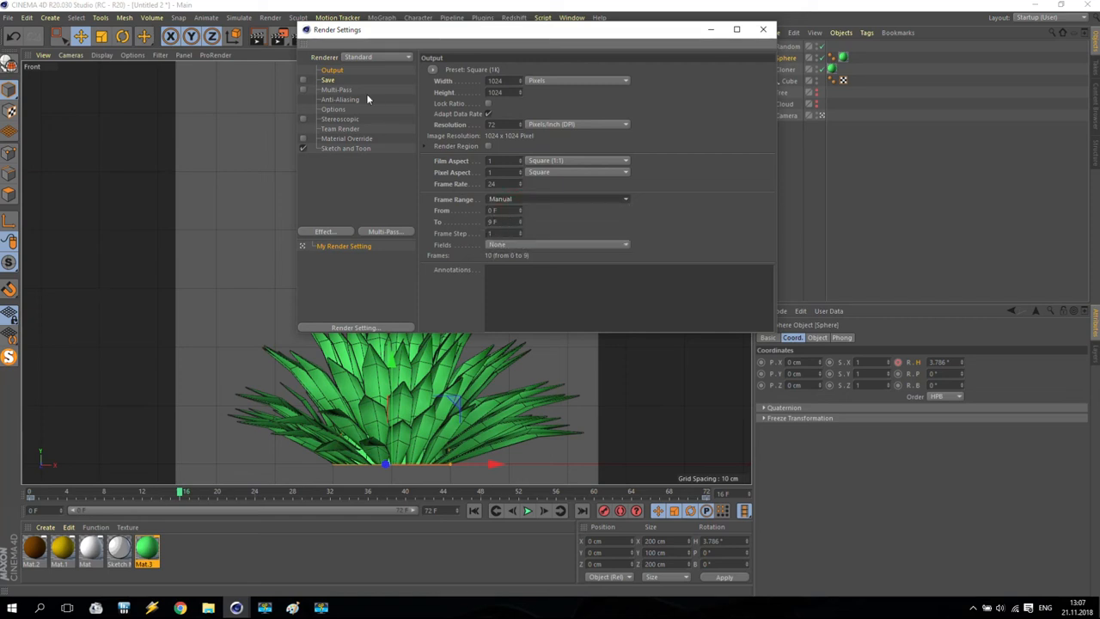
click(327, 79)
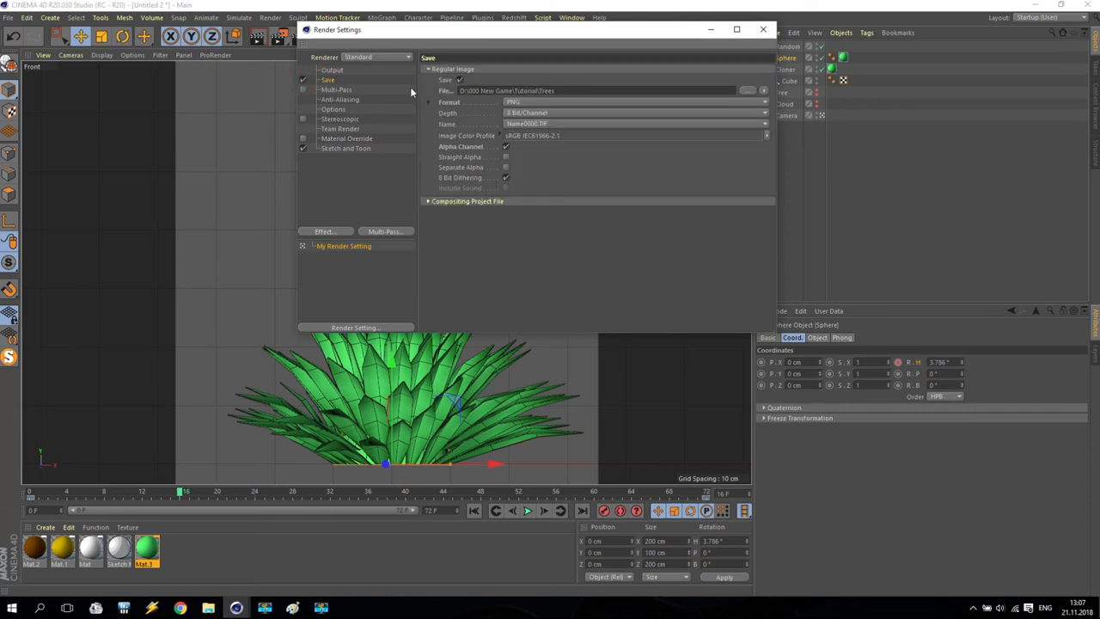
double_click(561, 89)
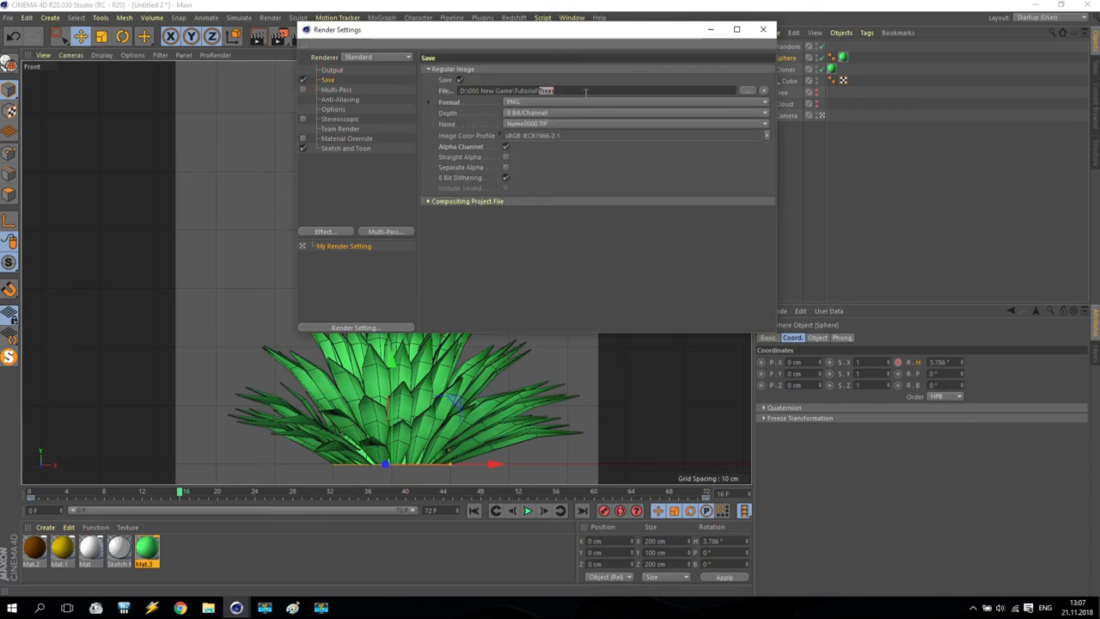
text(SmallBush)
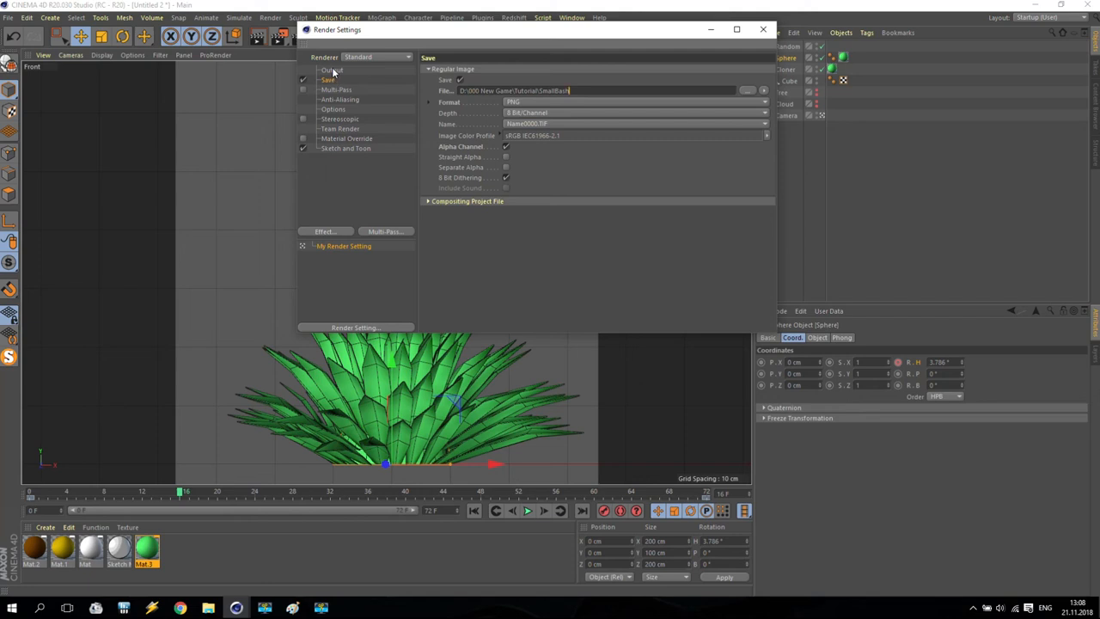
Set the render width to 512 for a 512 × 512 output.
click(330, 69)
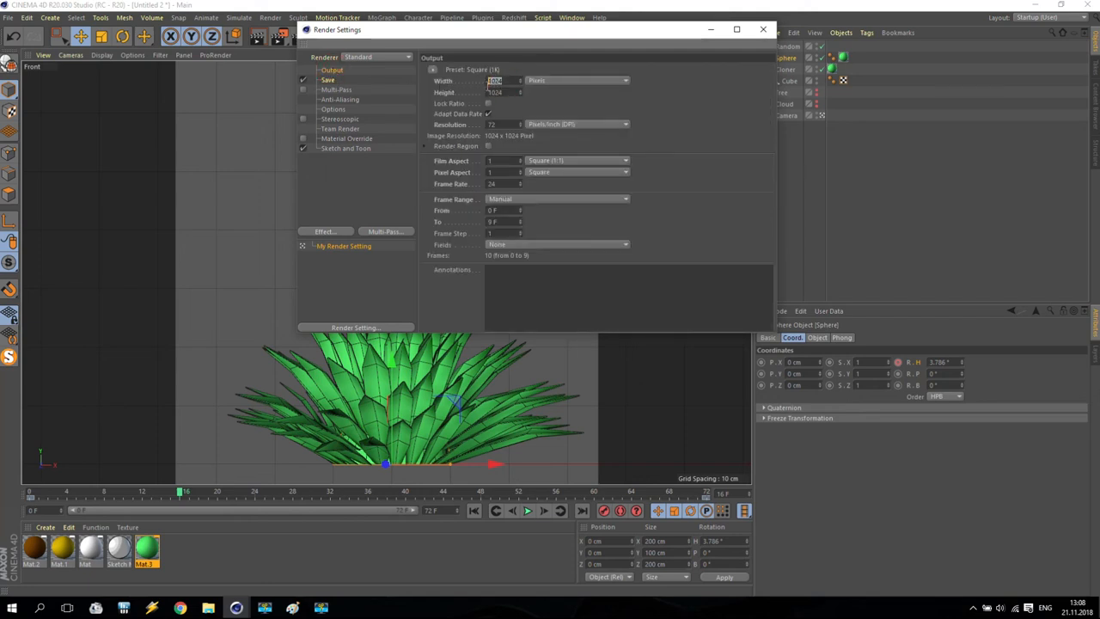
text(5)
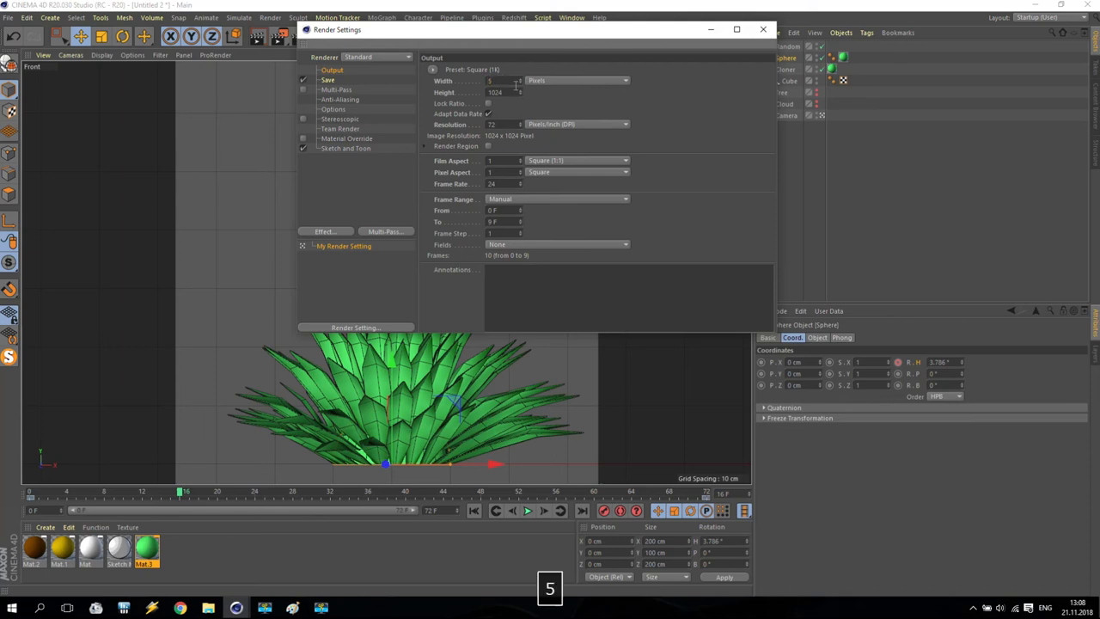
key(Enter)
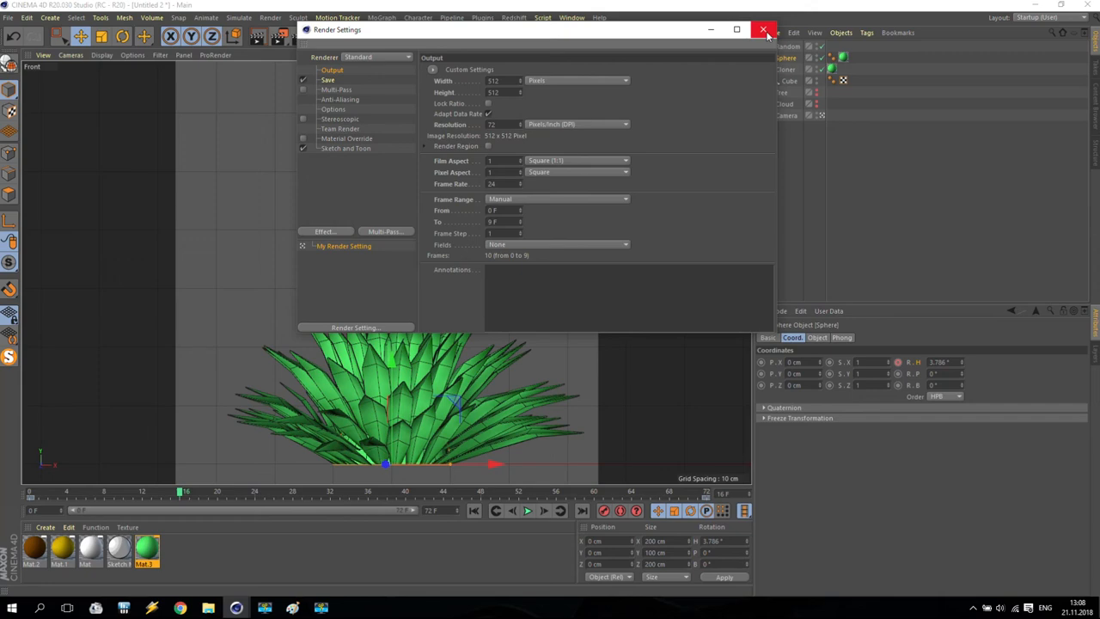
click(763, 27)
text(1024)
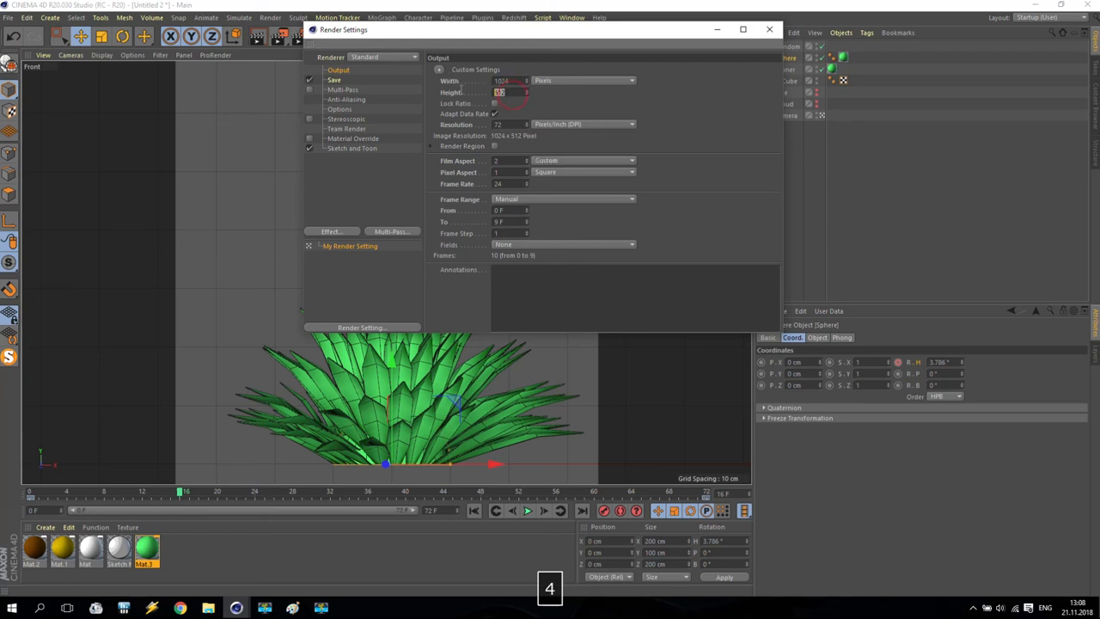
Set output to 1024 × 1024 saved as BigBush from frame 0 and render to Picture Viewer.
key(Enter)
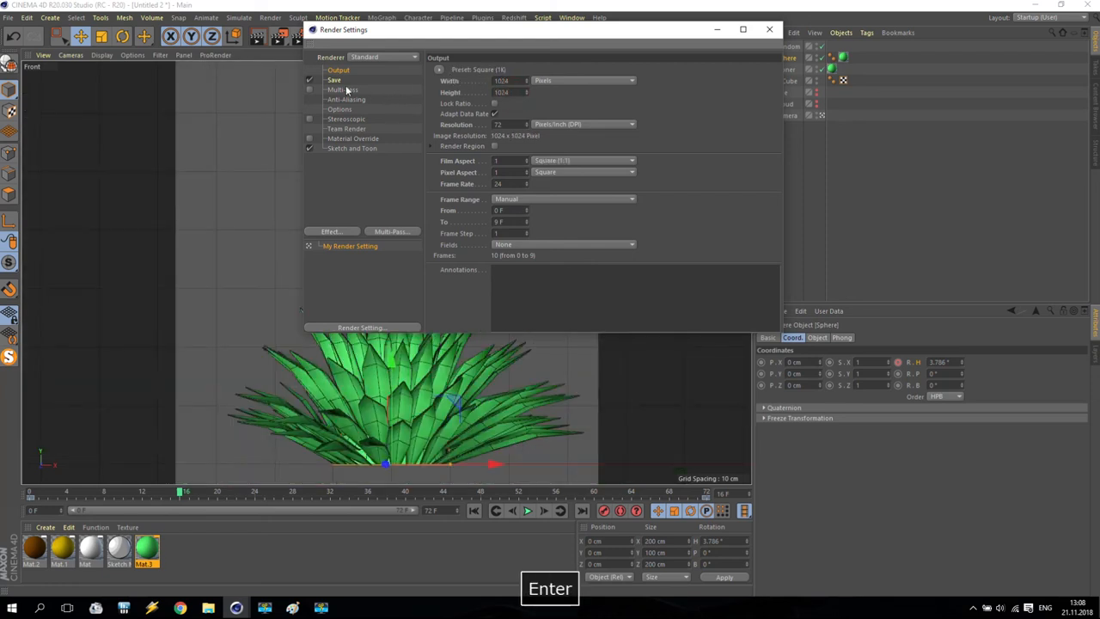
click(324, 79)
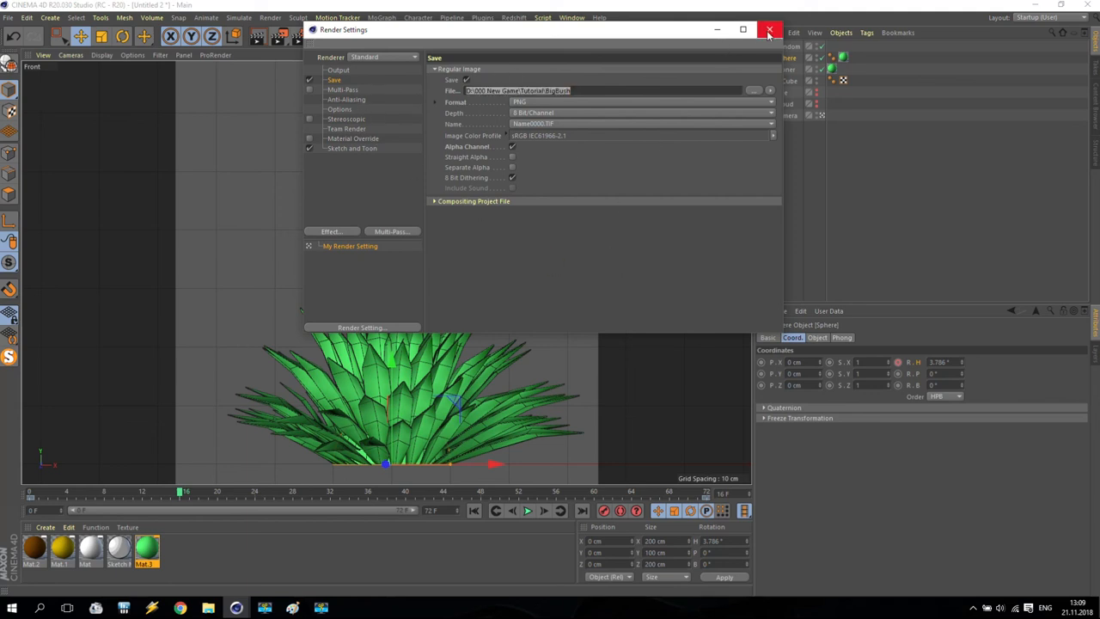
click(766, 27)
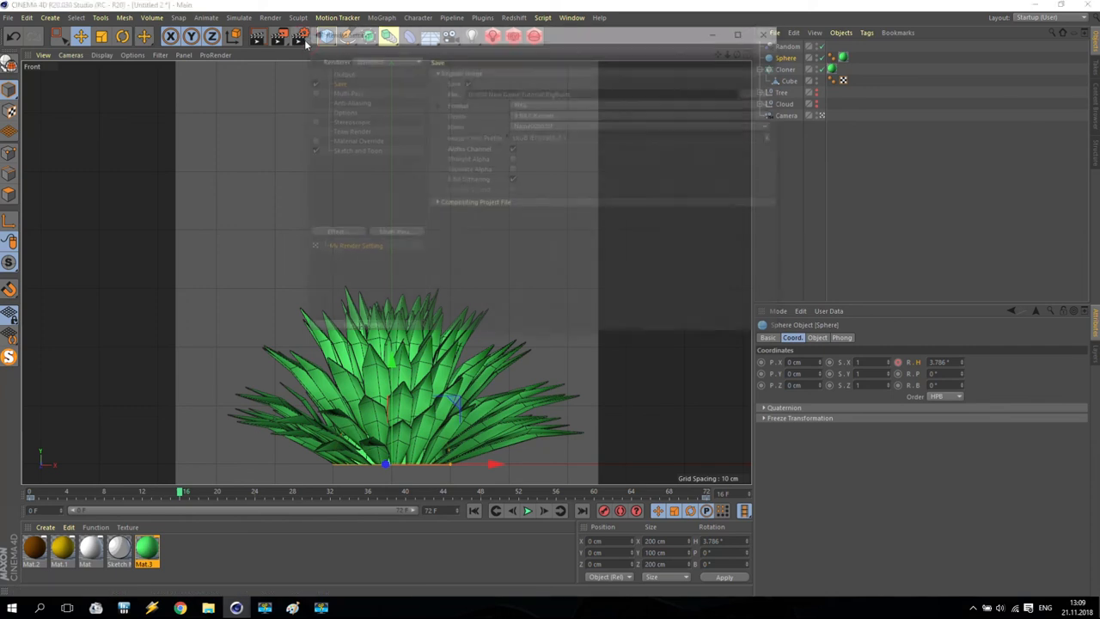
click(302, 37)
text(0)
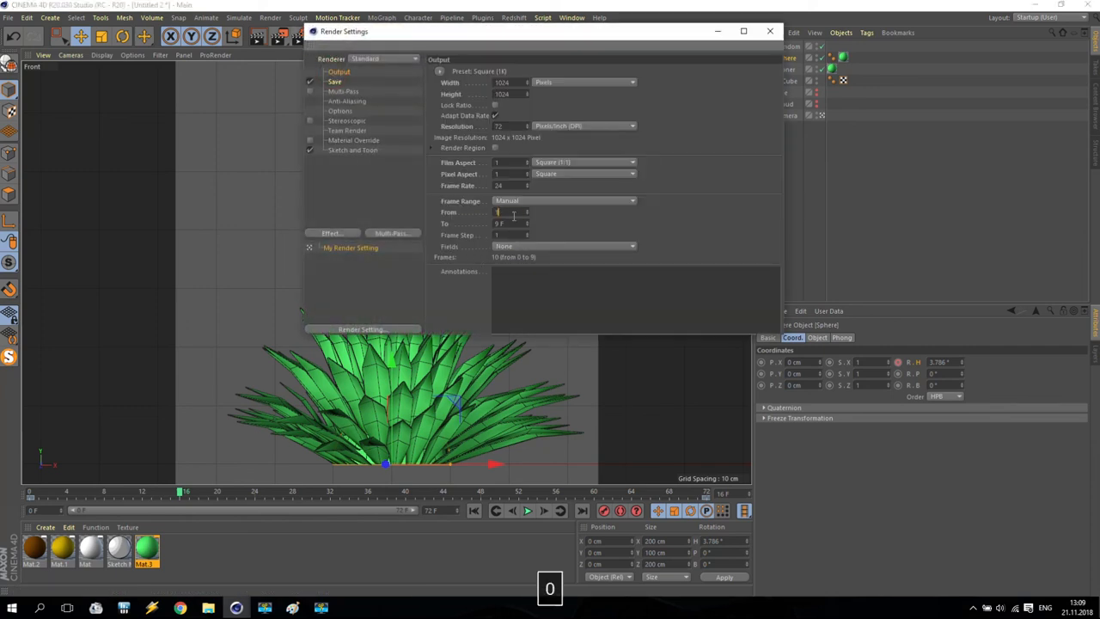
key(Enter)
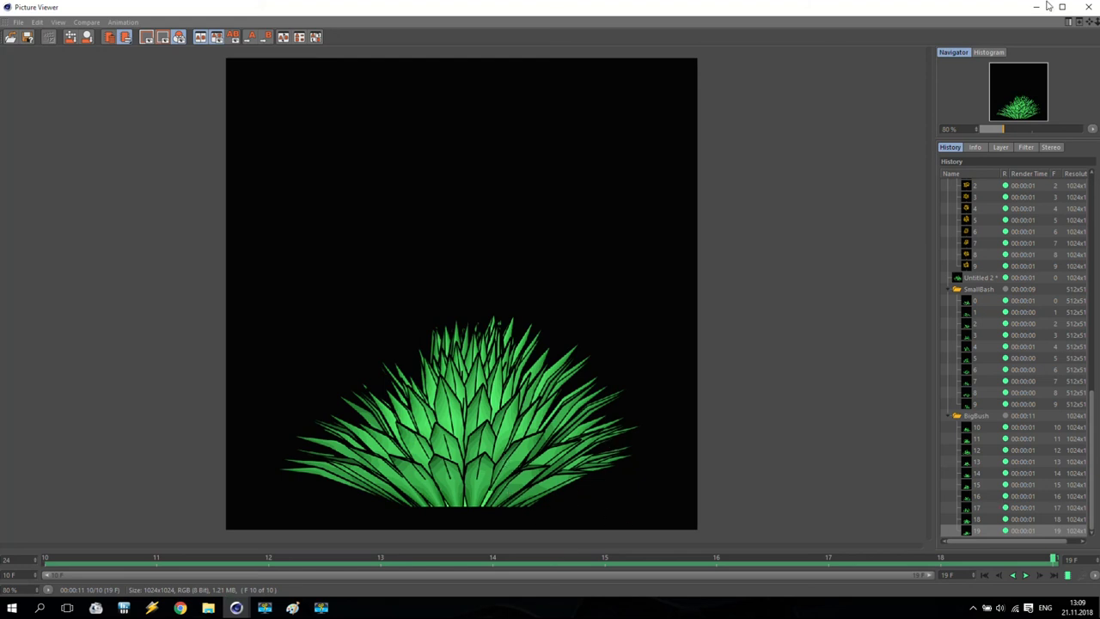
mouse_move(1087, 10)
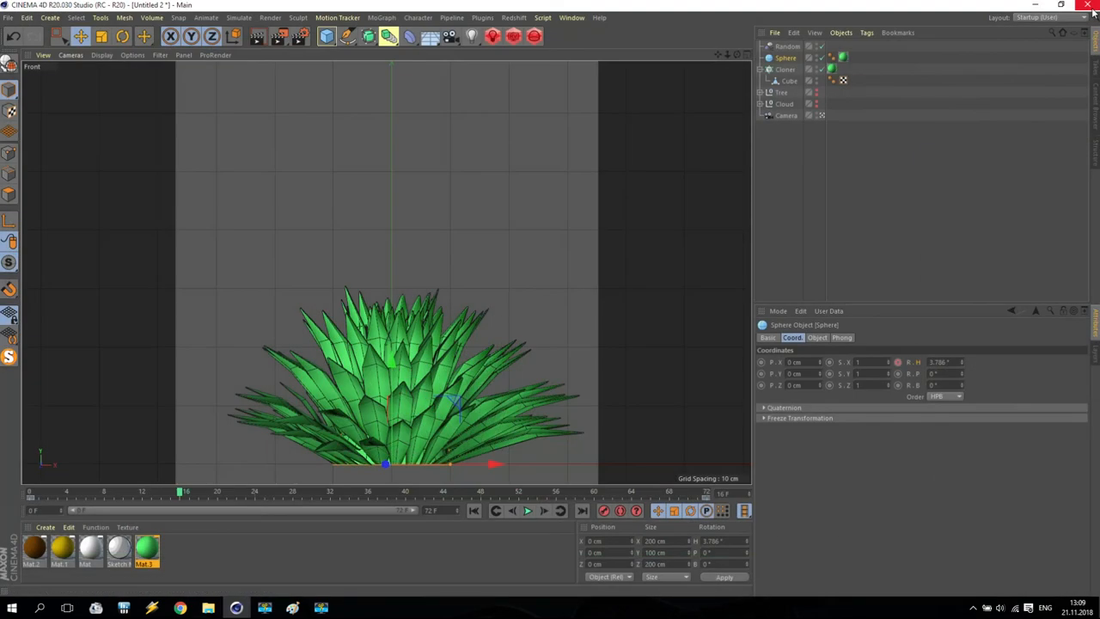
Preview the rendered BigBush and SmallBush PNGs in the Tutorial folder, then return to Cinema 4D.
click(205, 606)
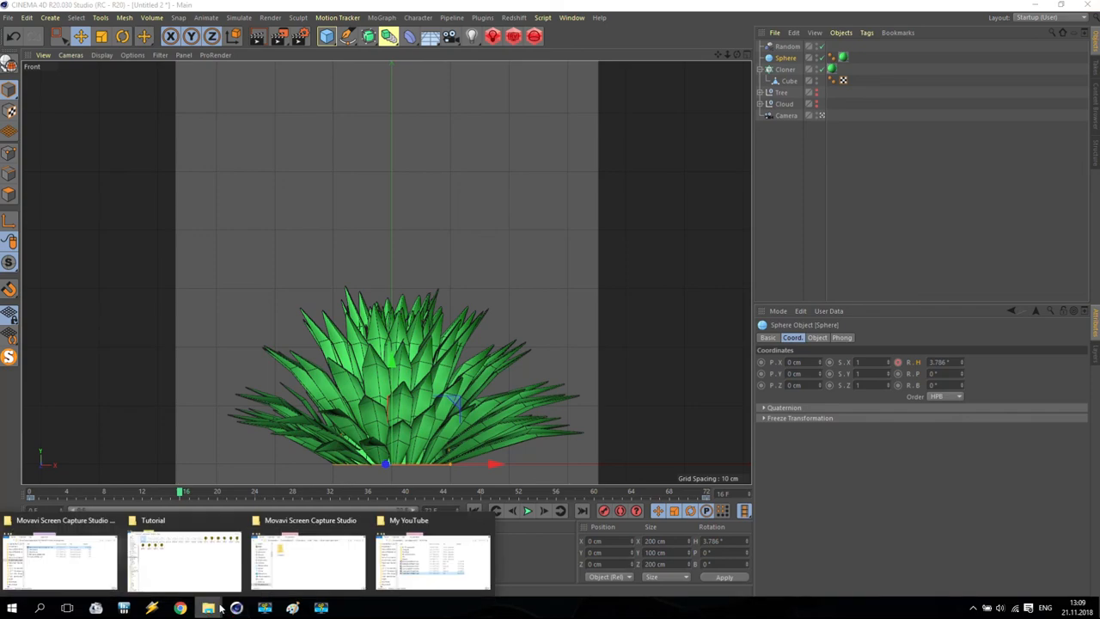
click(151, 543)
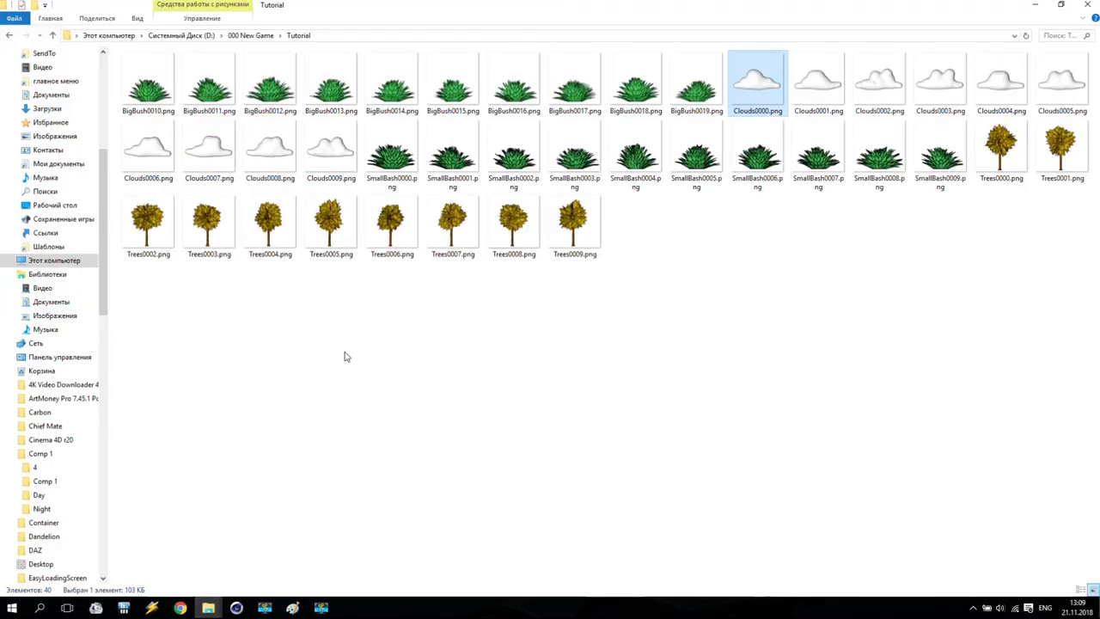
click(151, 86)
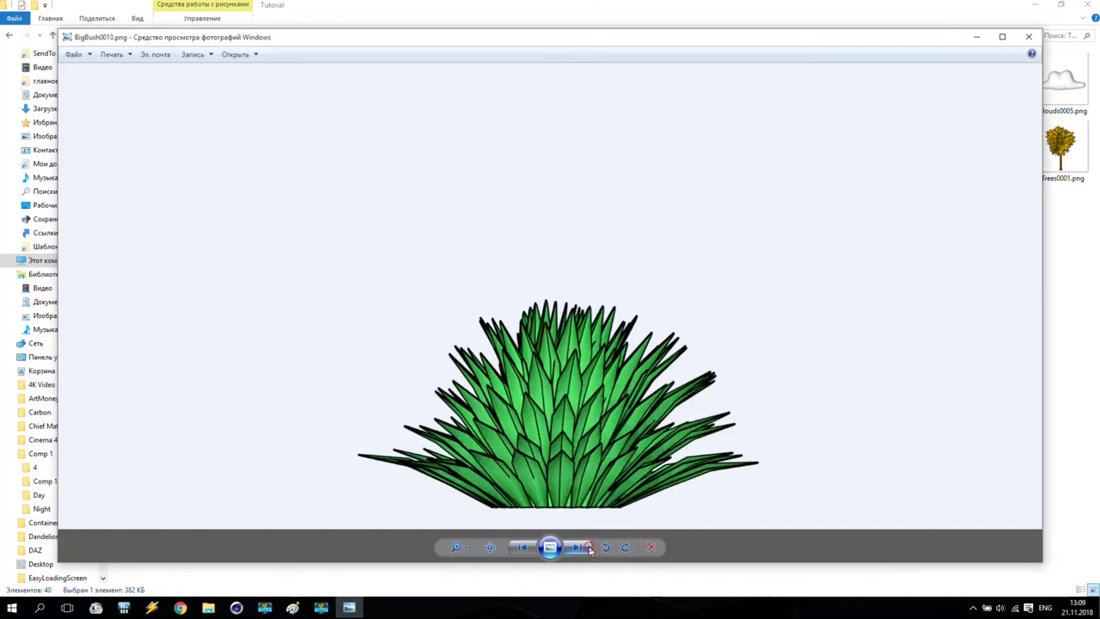
click(578, 547)
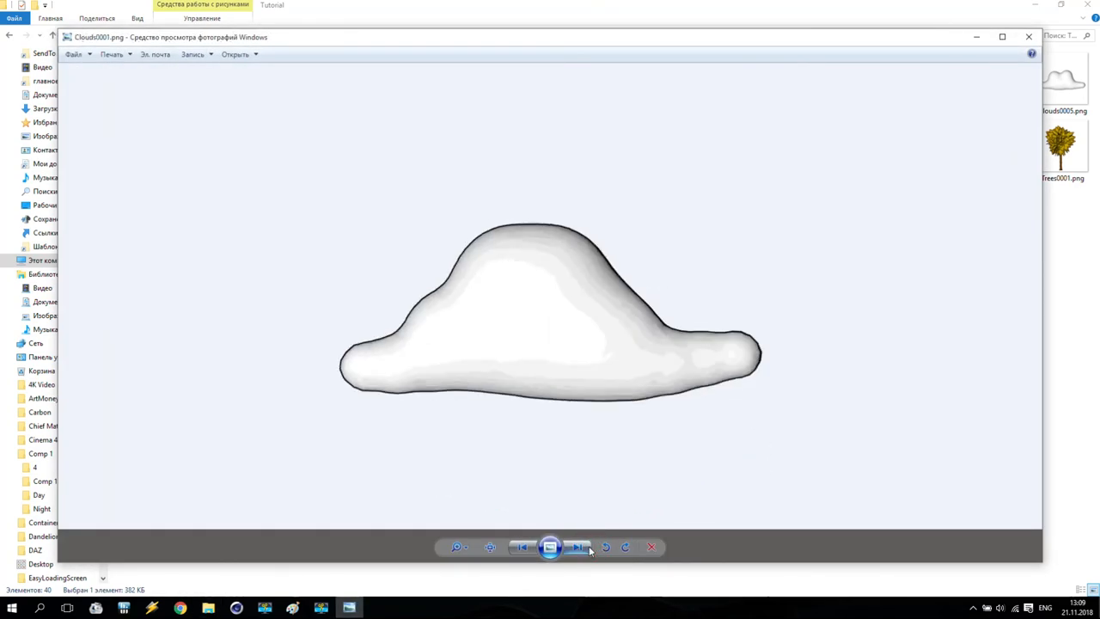
click(1026, 37)
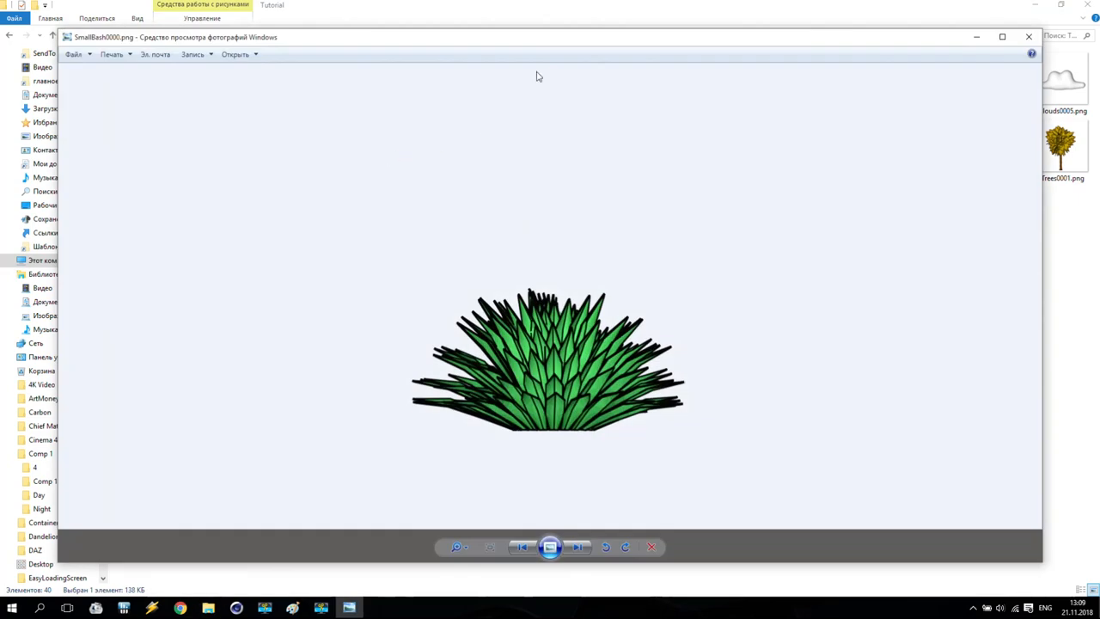
mouse_move(1000, 38)
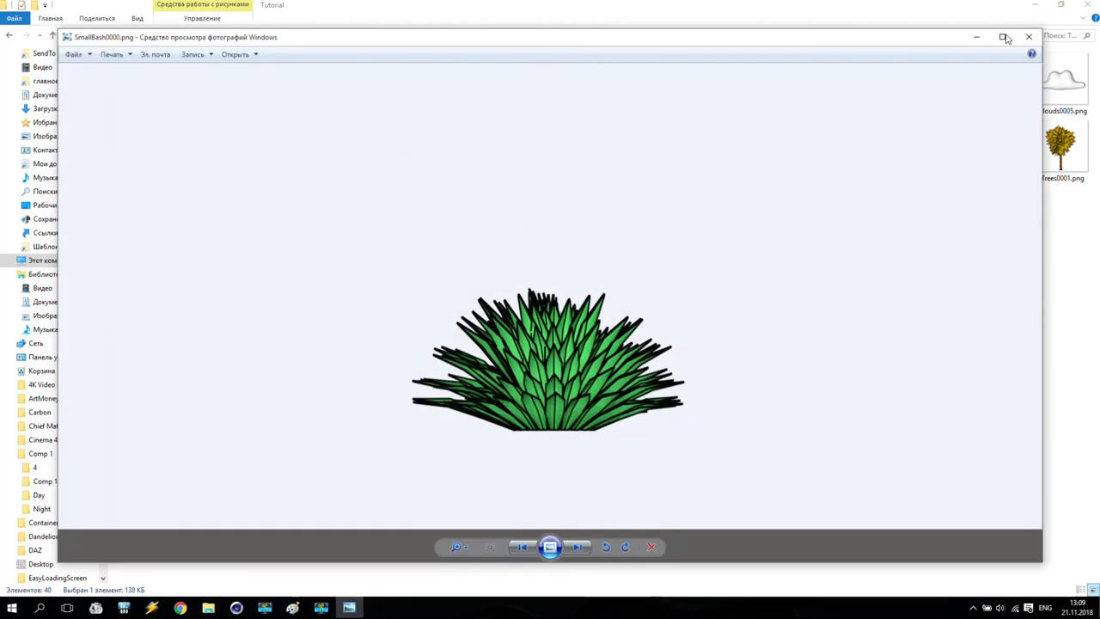
click(1027, 38)
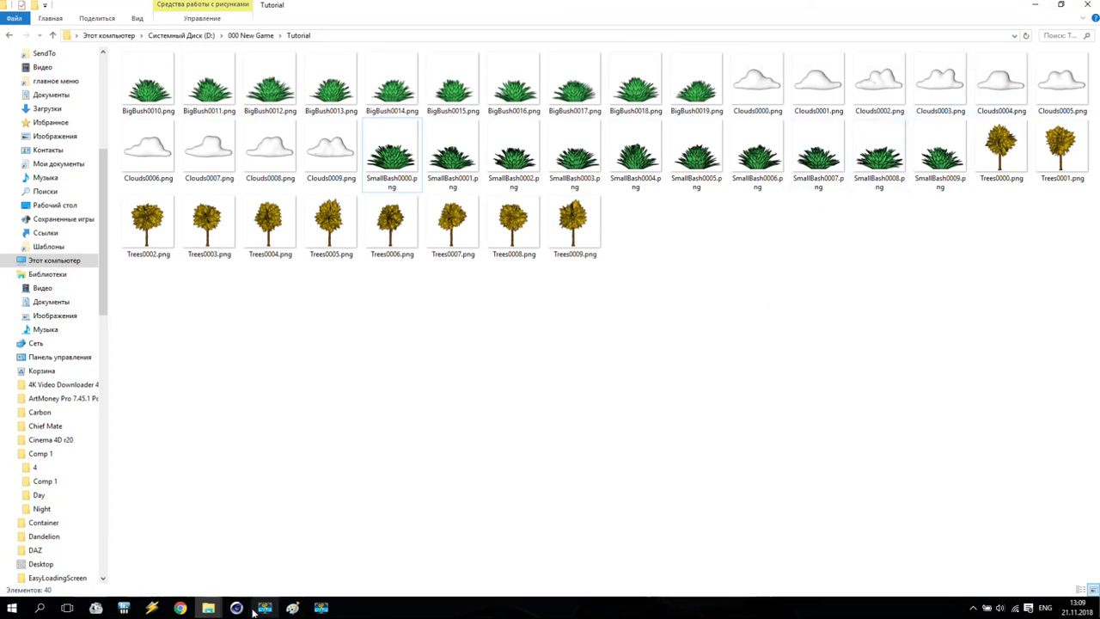
click(260, 605)
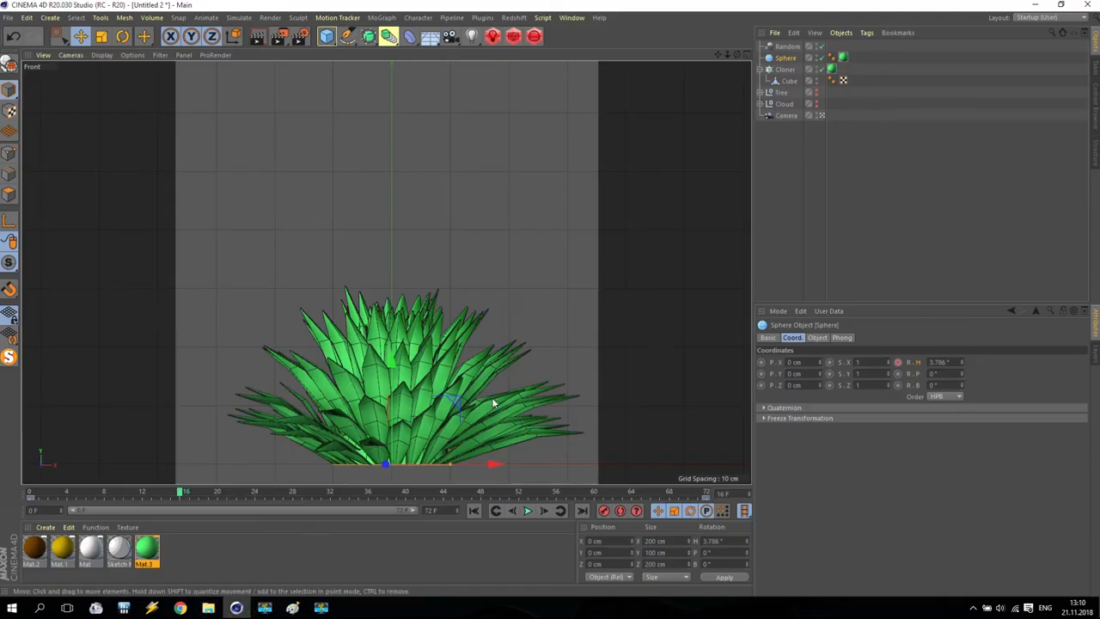